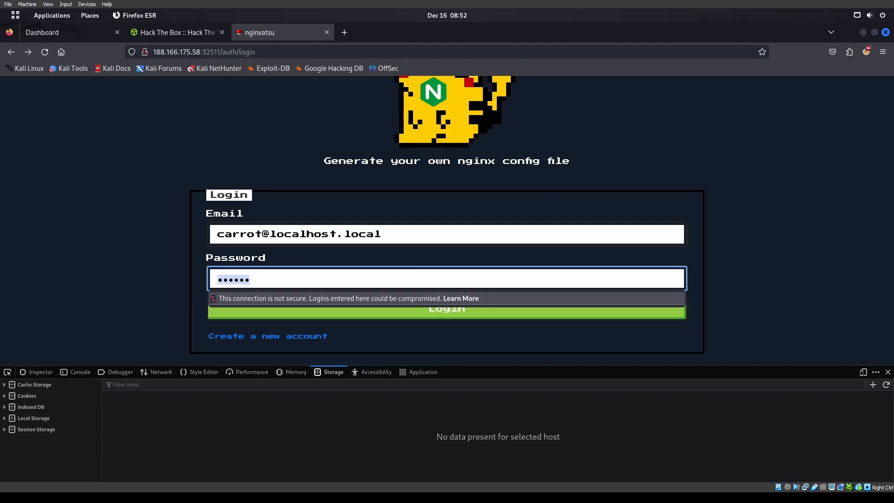
mouse_move(267, 336)
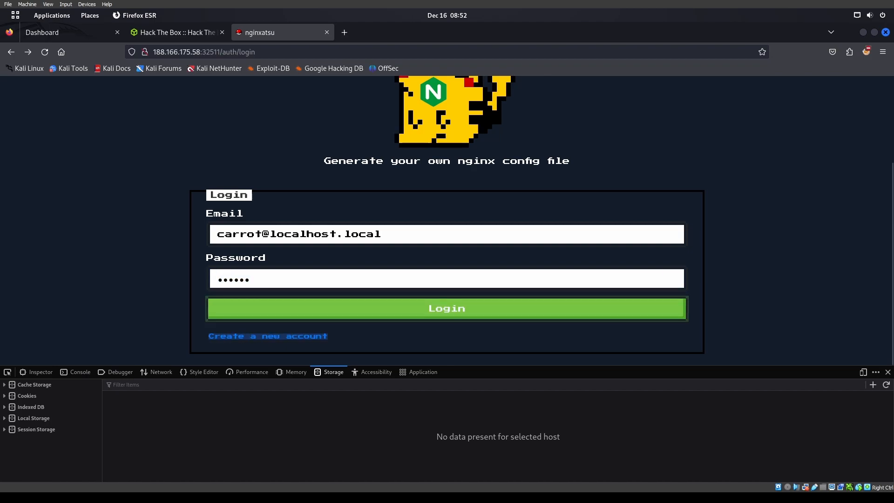
Step: Log in with the test account and generate a new config with default settings, listed as config 51
click(446, 308)
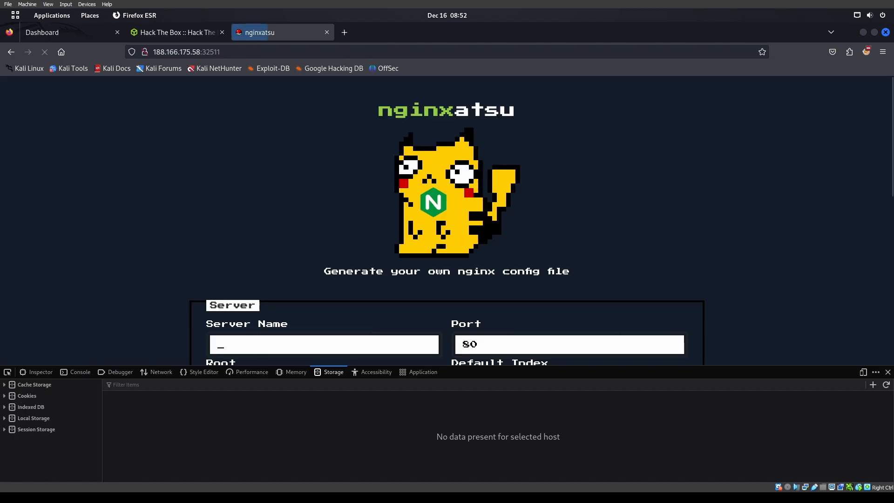
scroll(down, 3)
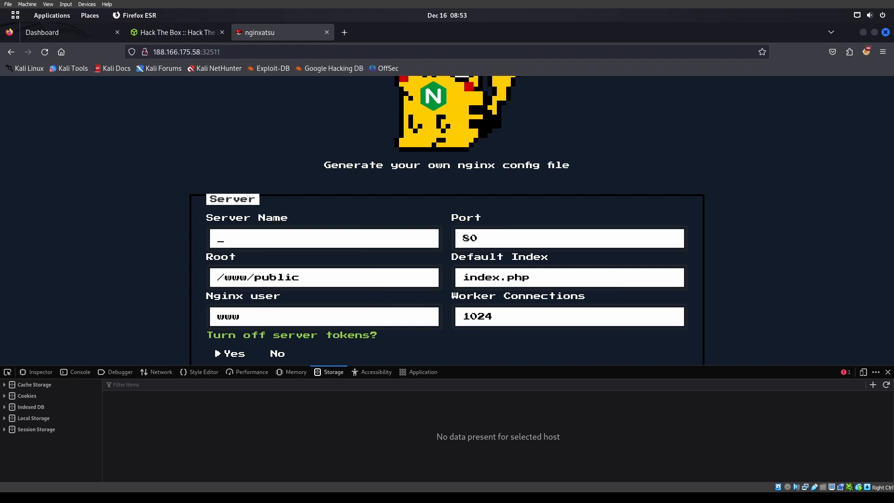
scroll(down, 3)
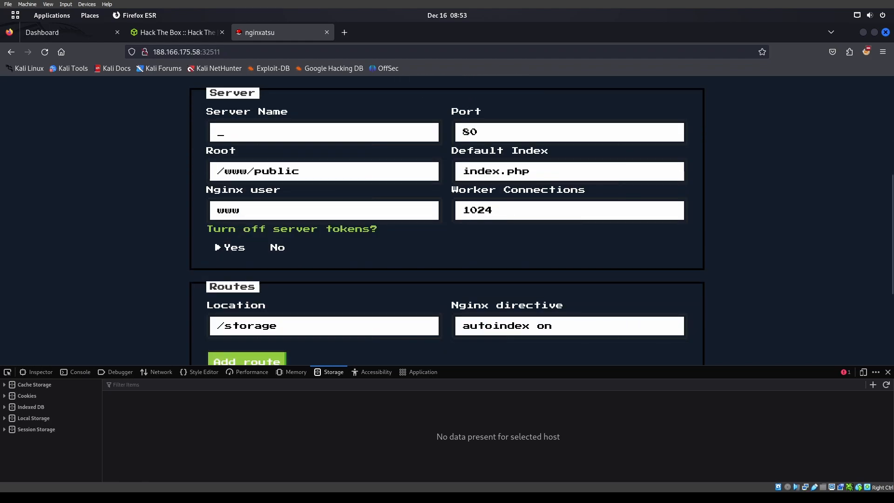
scroll(down, 3)
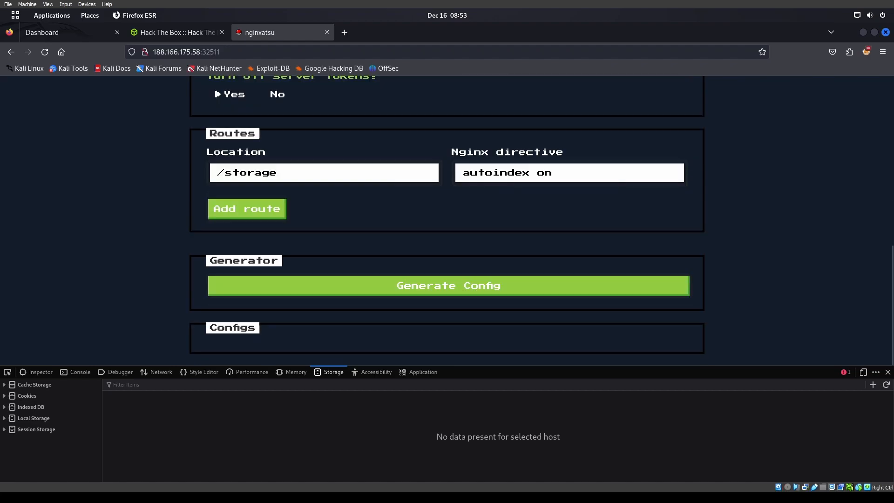
click(447, 285)
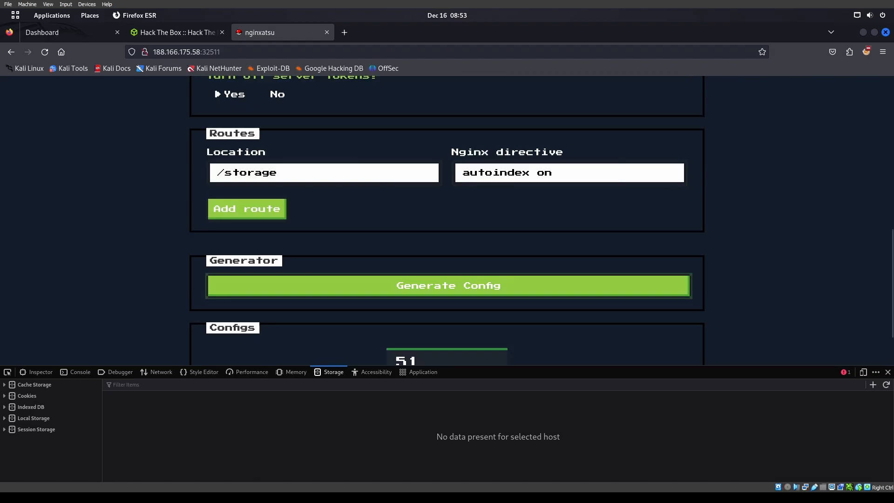
scroll(down, 3)
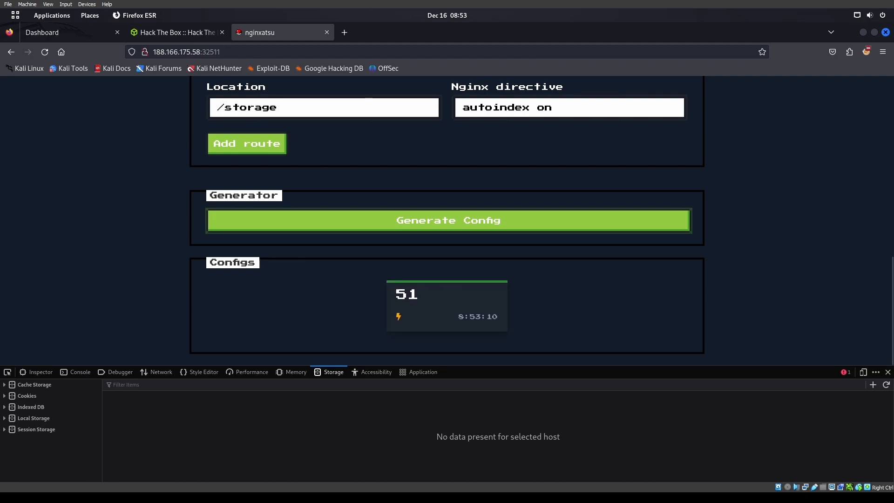
Step: View config 51's raw nginx file, revealing the /storage autoindex location comment
click(447, 306)
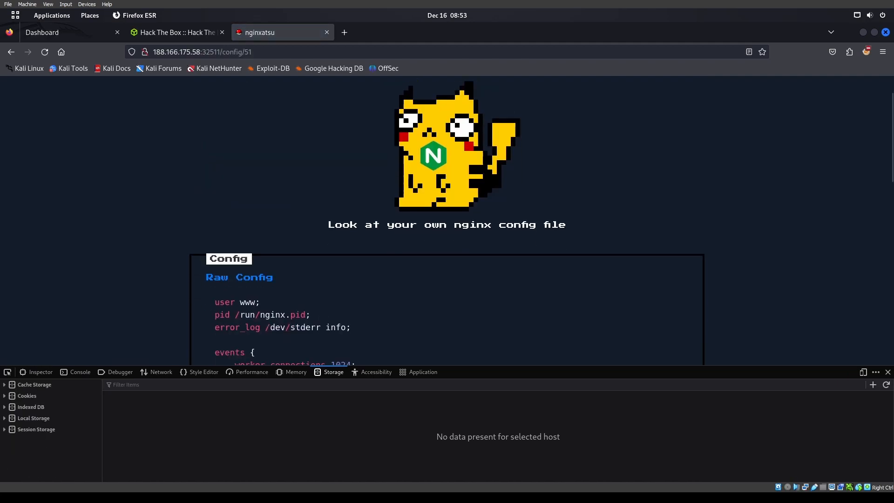
scroll(down, 3)
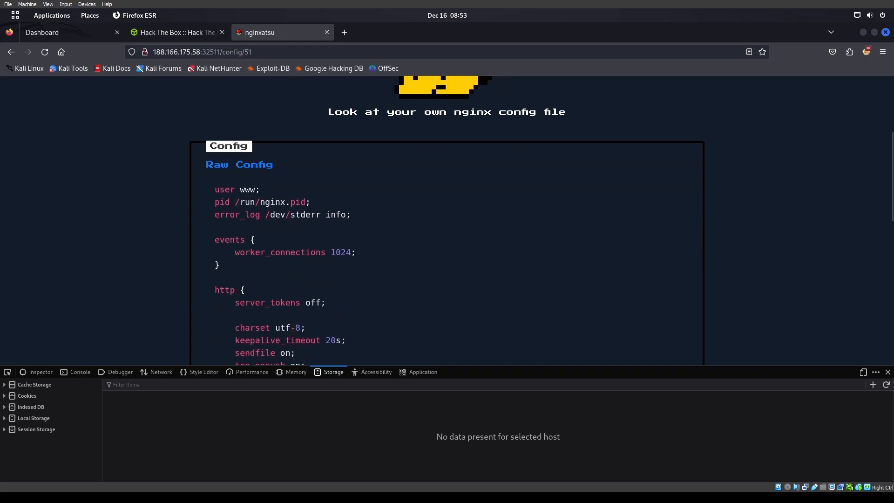
scroll(down, 3)
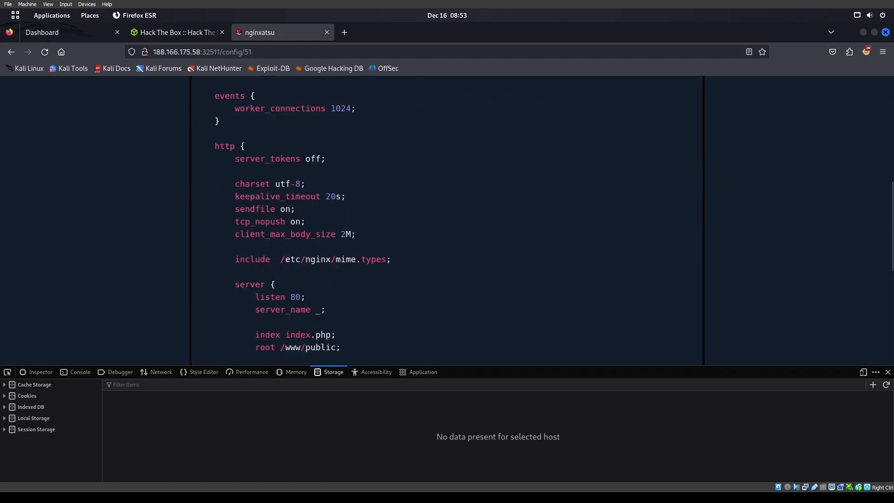
scroll(down, 3)
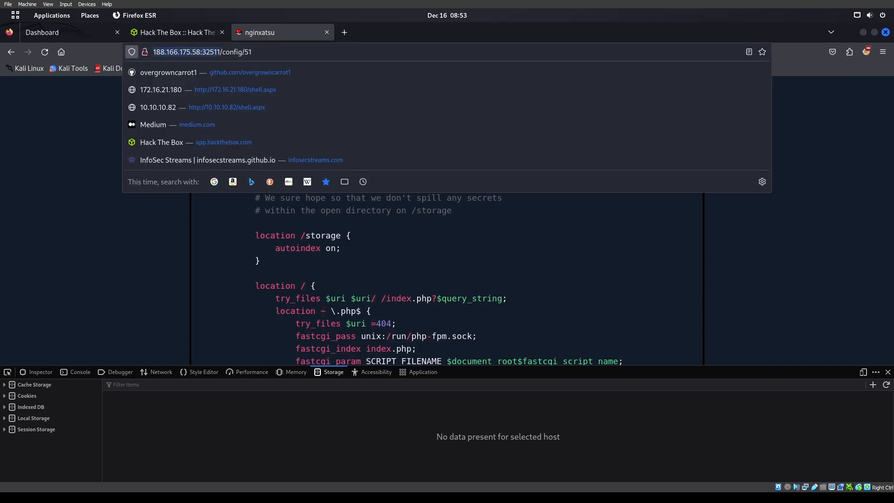
Step: Start loading the server's /storage directory in a new tab and review config 51 meanwhile
click(344, 32)
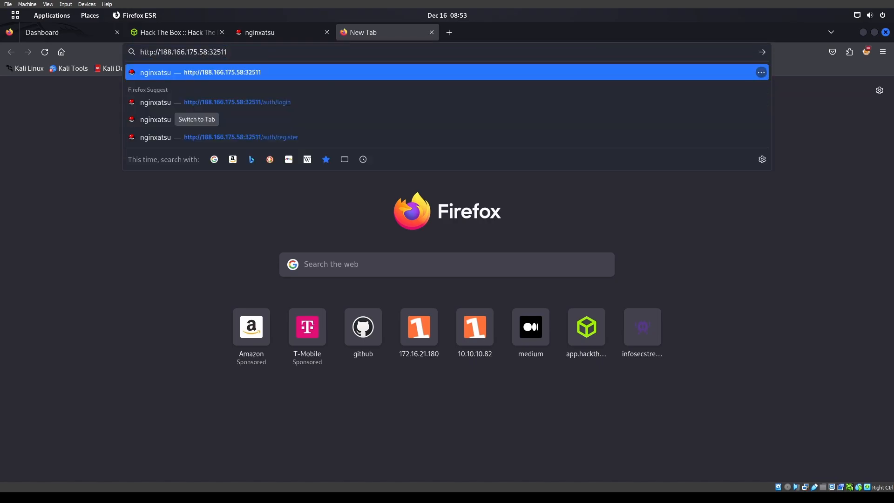
text(/sro)
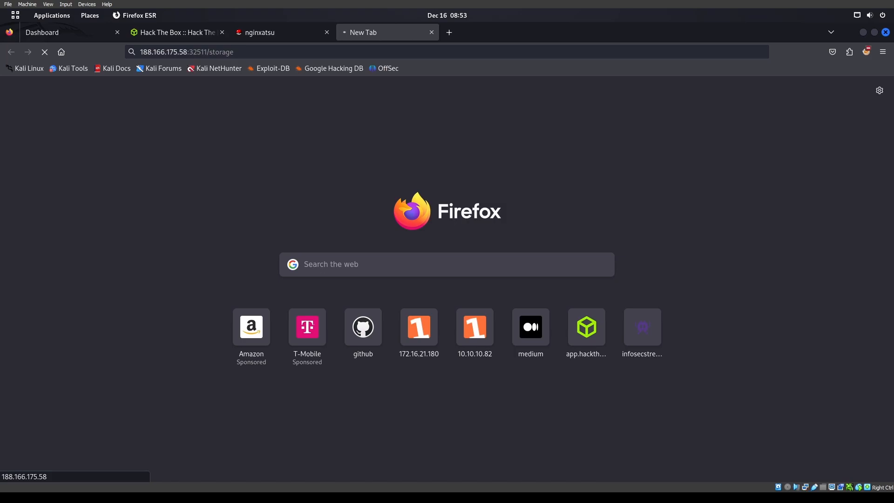
click(280, 32)
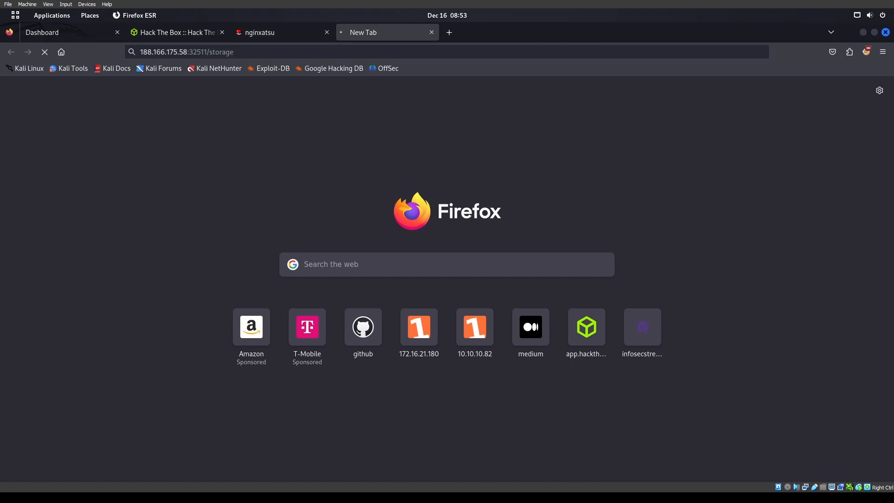
click(265, 32)
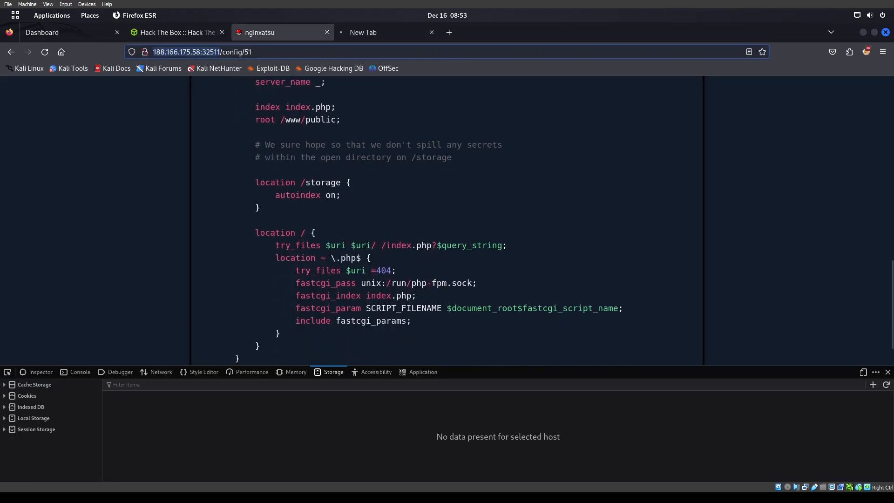
scroll(up, 3)
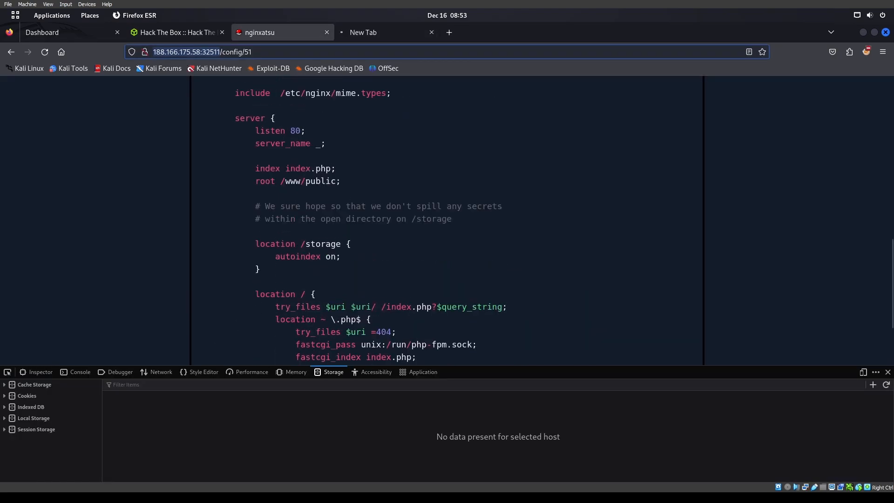
scroll(up, 3)
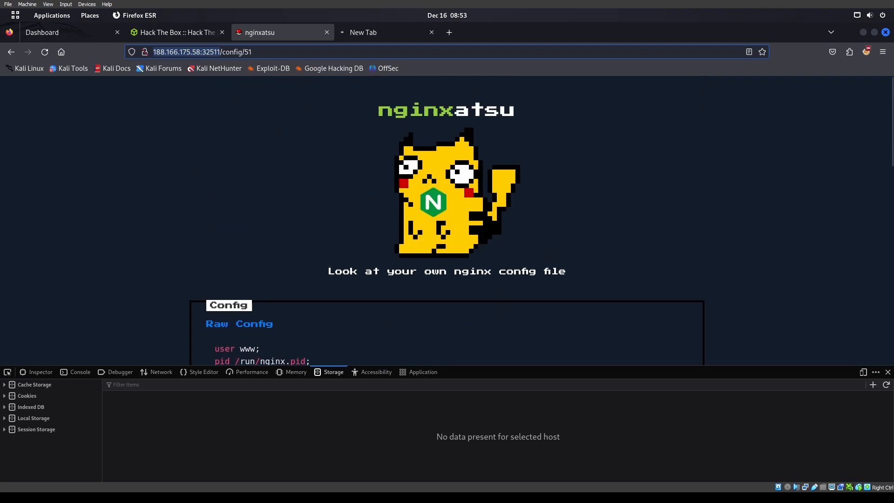
scroll(down, 3)
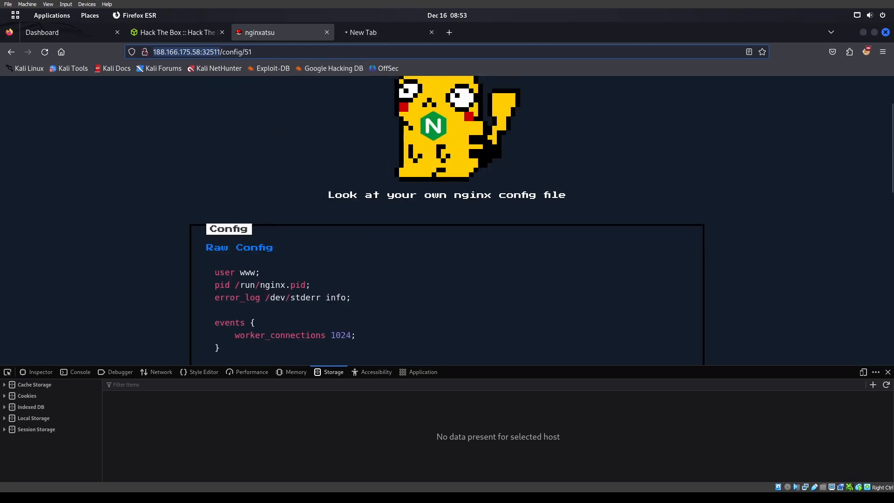
scroll(down, 3)
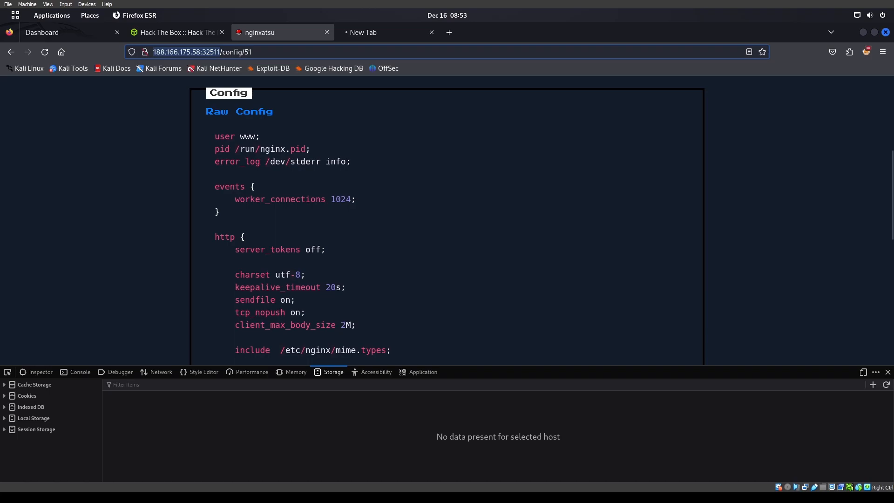
scroll(down, 3)
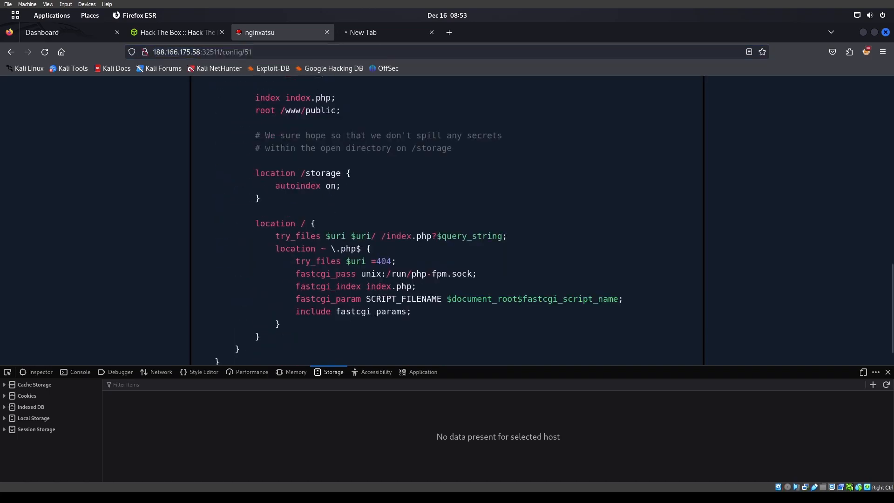
Step: Check the still-loading storage tab, then move over to the terminal
click(388, 32)
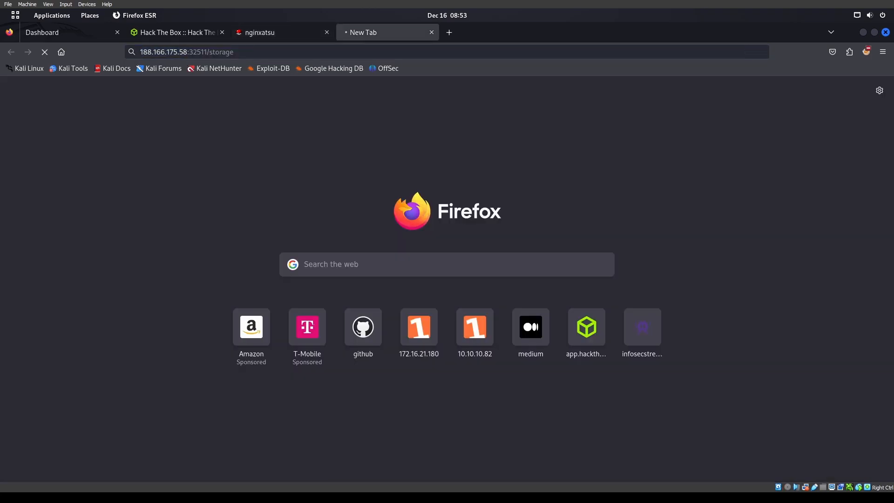
click(266, 32)
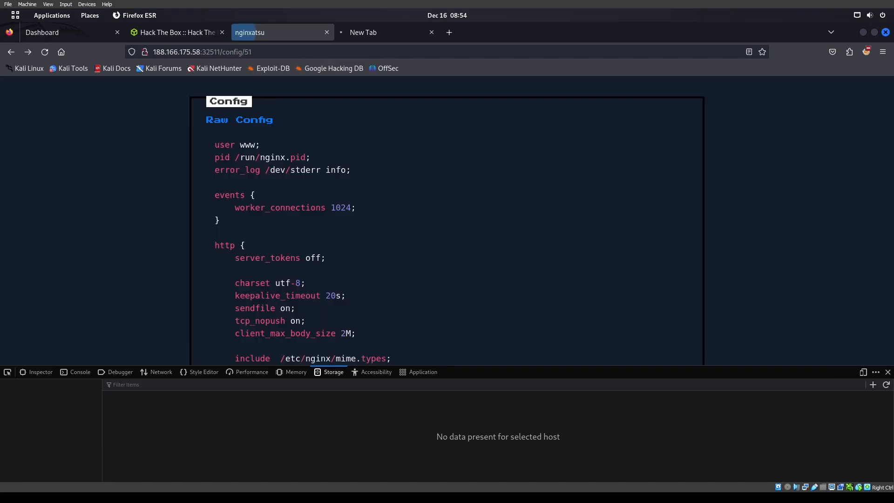
click(363, 31)
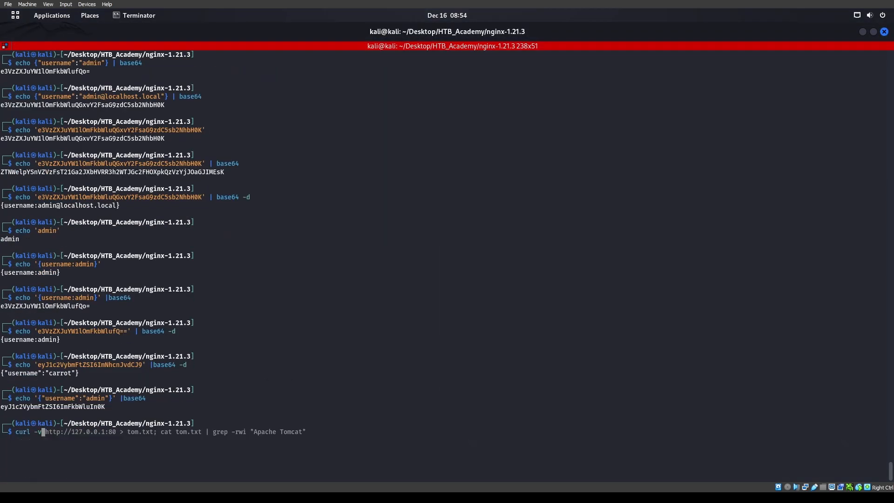
Step: Curl -v the /storage URL until the index lists the configs and v1_db_backup_1604123342.tar.gz
key(Return)
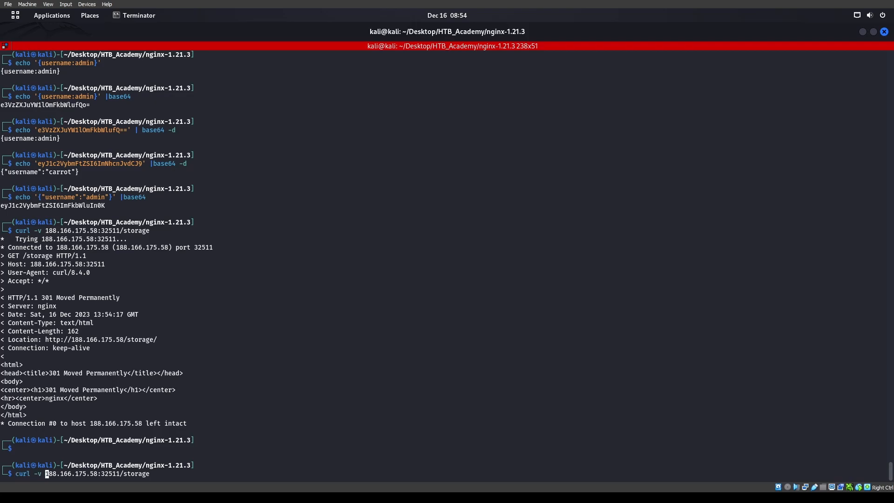
key(Return)
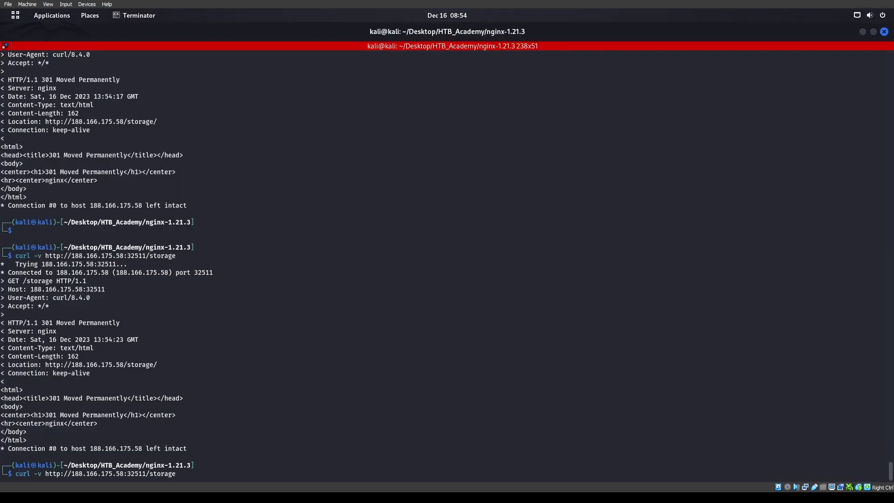
key(Return)
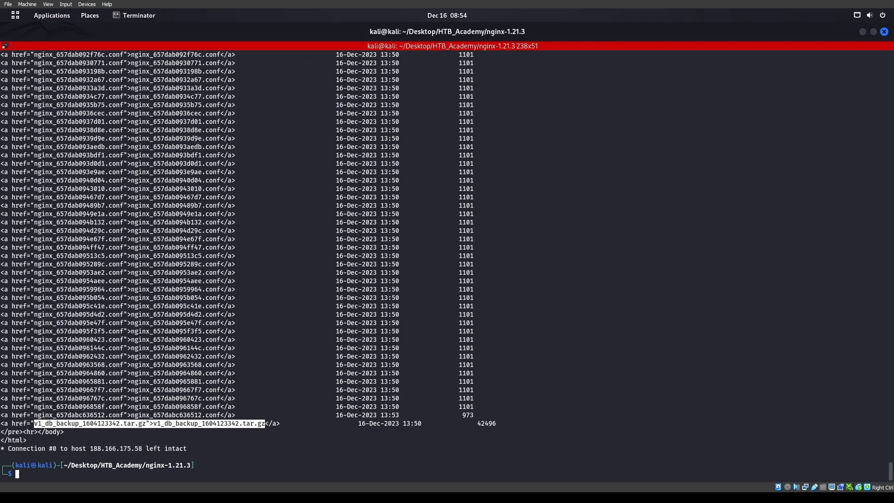
Step: Download v1_db_backup_1604123342.tar.gz from the /storage directory with wget
text(wget https://nginx.org/download/nginx-1.21.3.tar.gz)
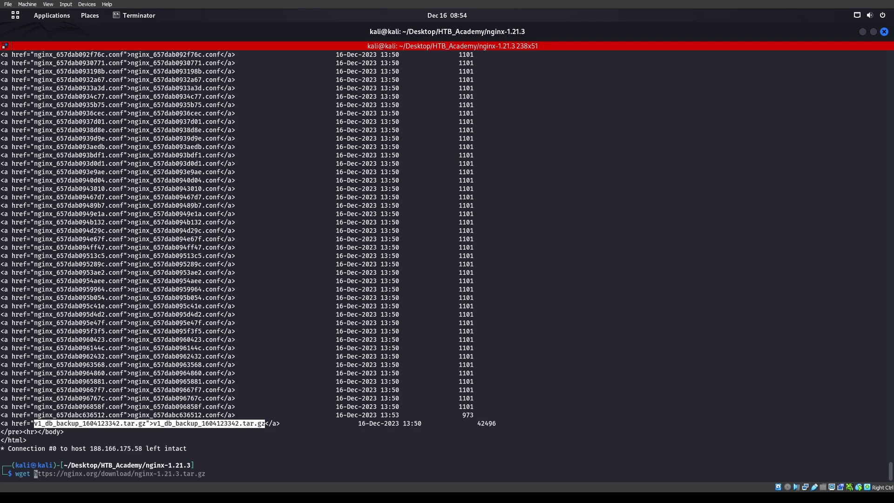
text(http://10.129.197.53:8080/moz.zip)
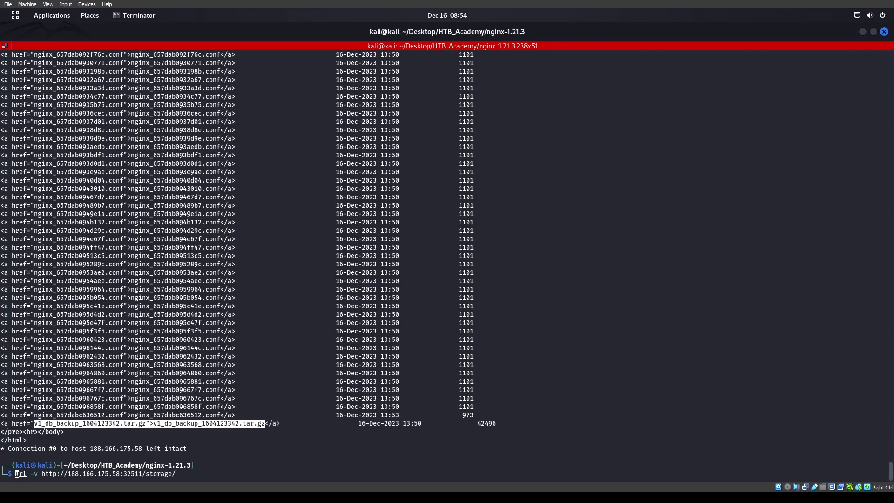
text(wget)
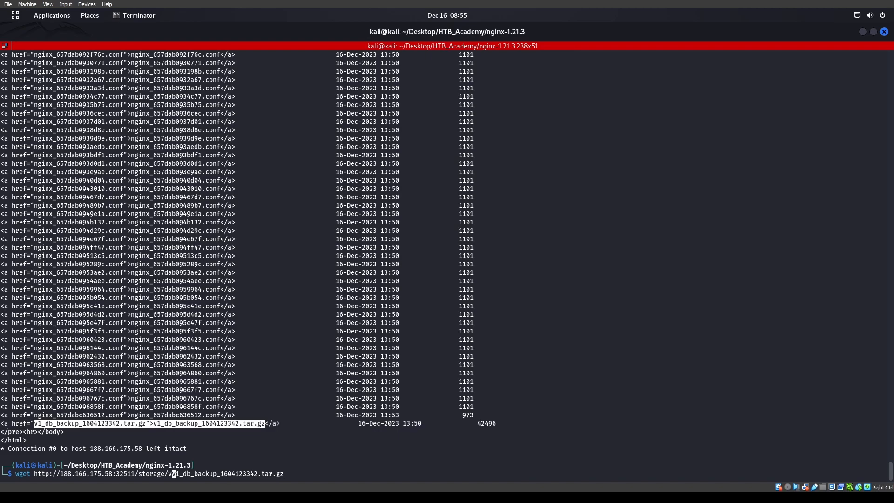
key(Return)
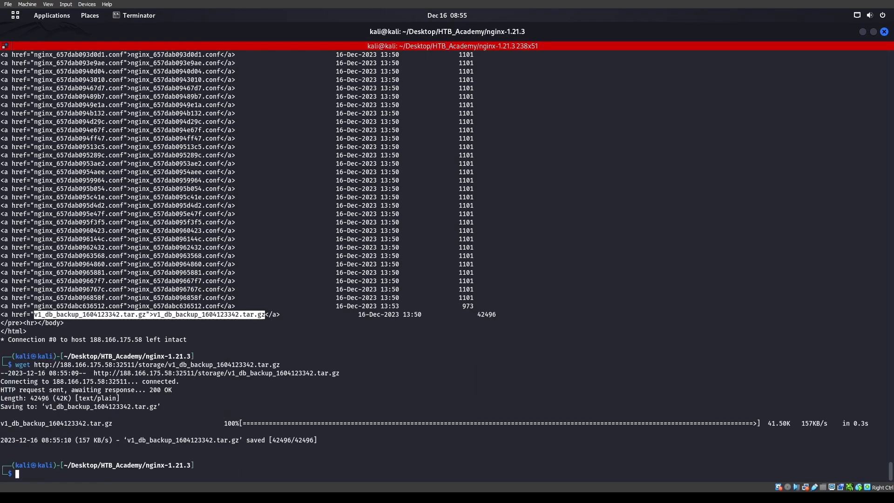
Step: Extract the backup archive with tar -xvf, yielding database/database.sqlite
text(gunzip)
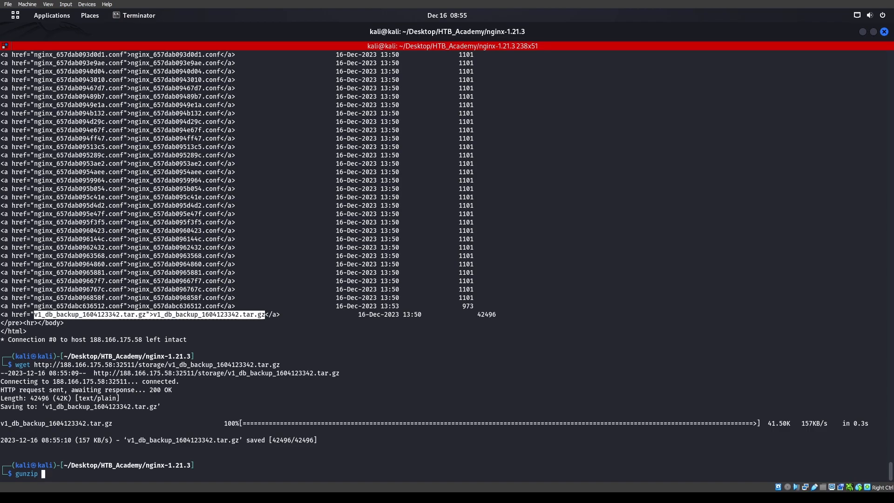
text(v1_db_bac)
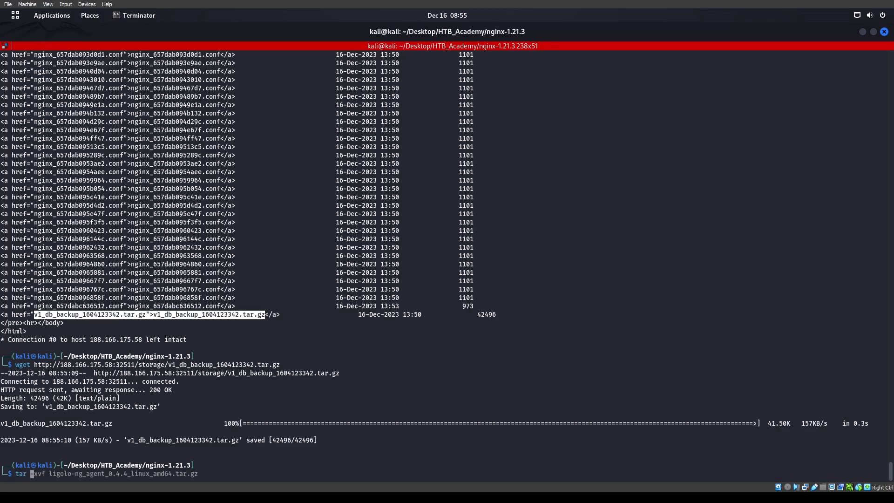
text(-)
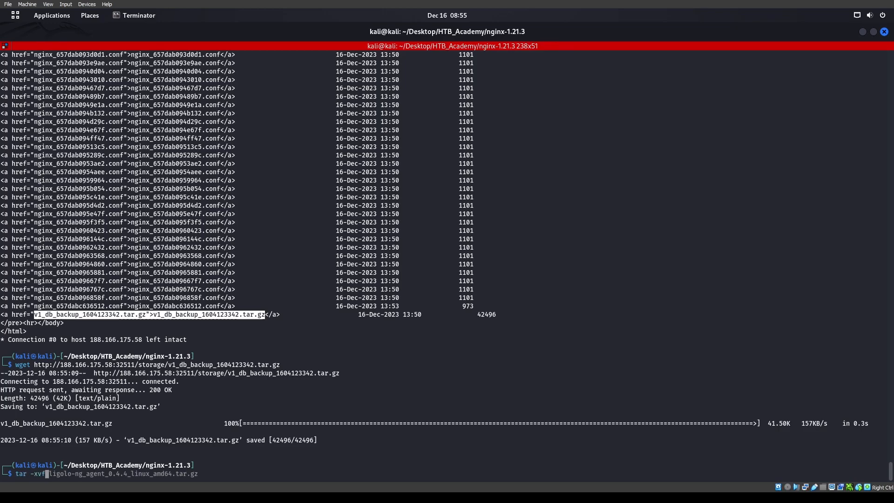
text(v1_db_backup_1604123342.tar.gz)
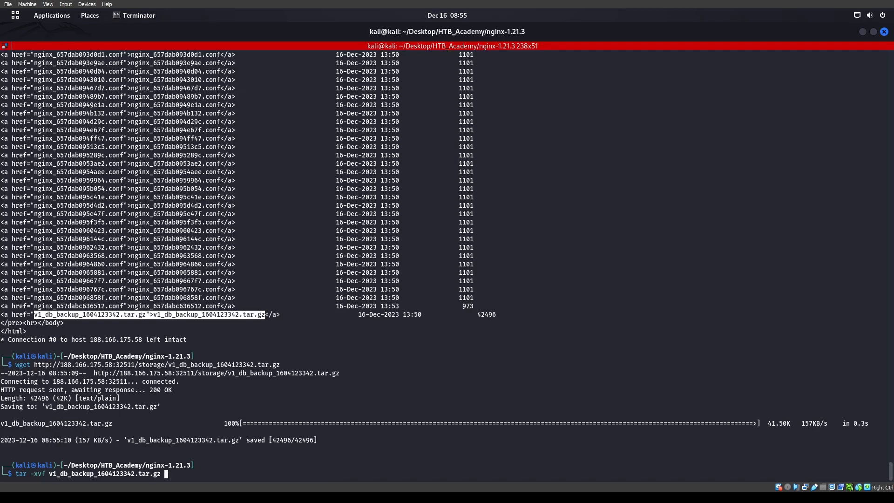
key(Return)
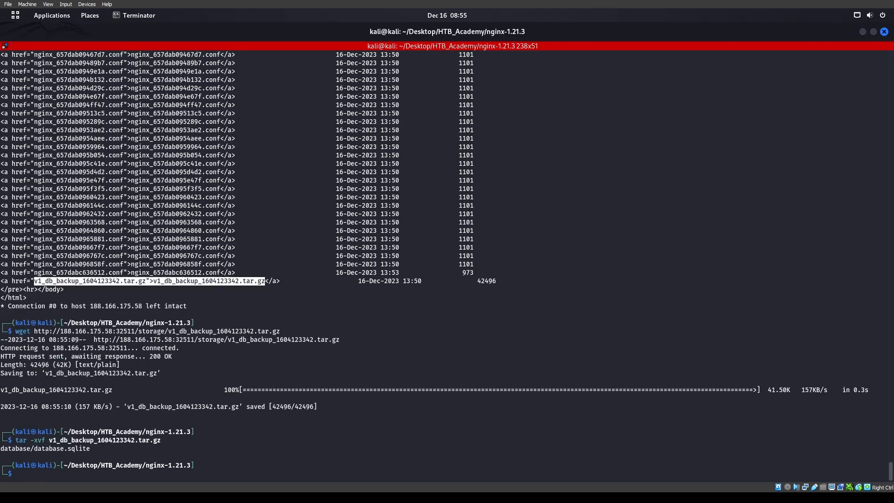
Step: Launch sqlitebrowser on database/database.sqlite while dbeaver installs in the other pane
text(db)
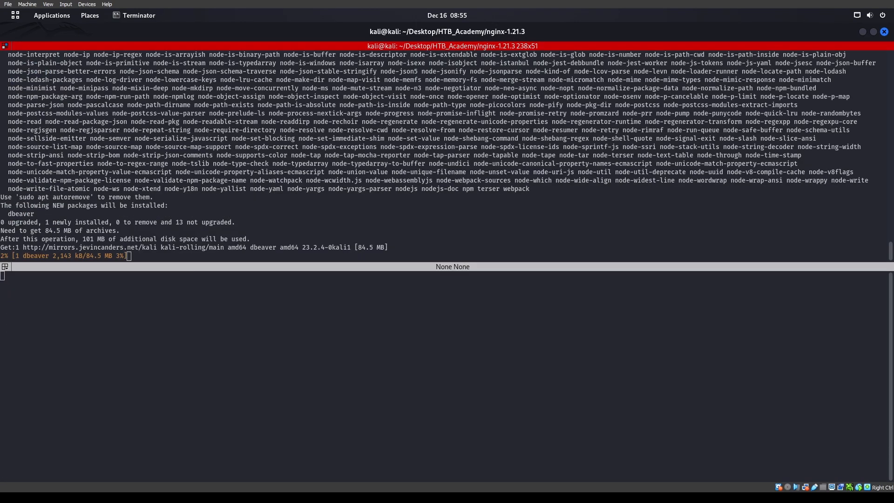
text(sqlite)
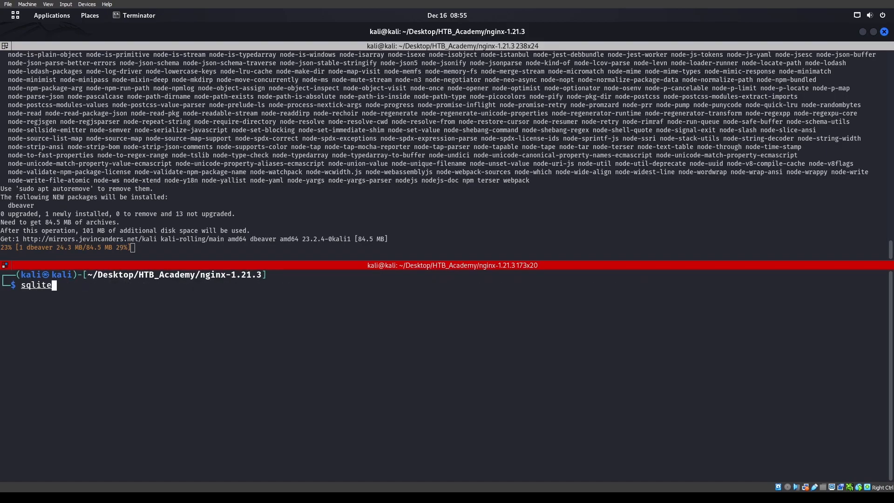
text(browser contrib/)
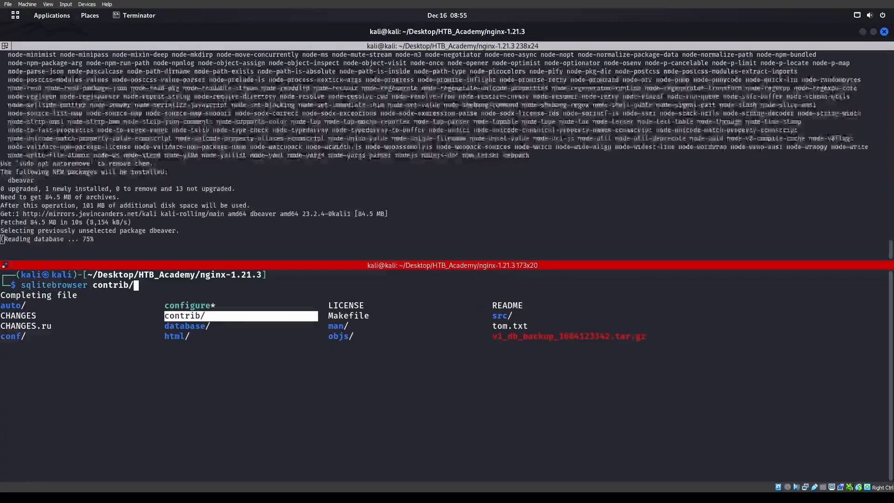
key(Tab)
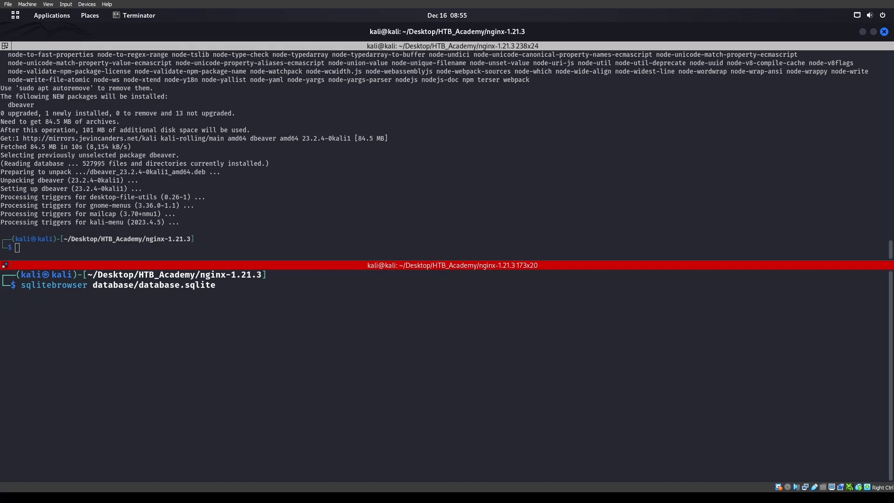
key(Return)
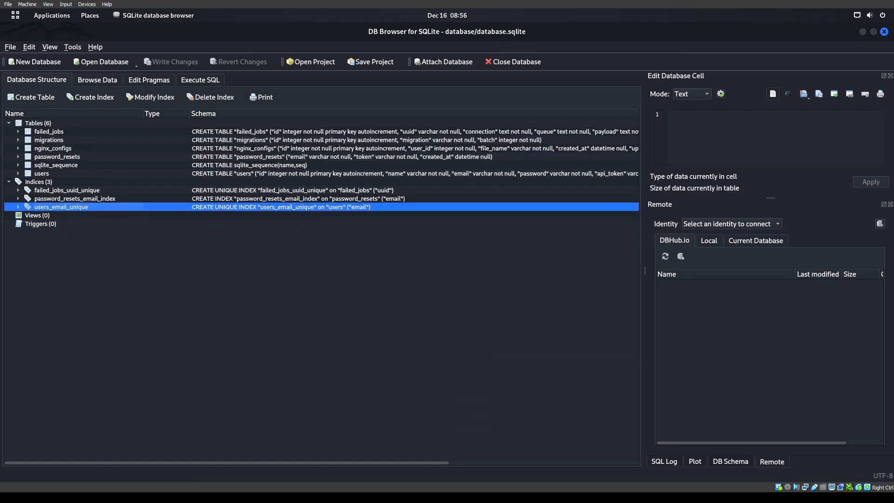
click(18, 206)
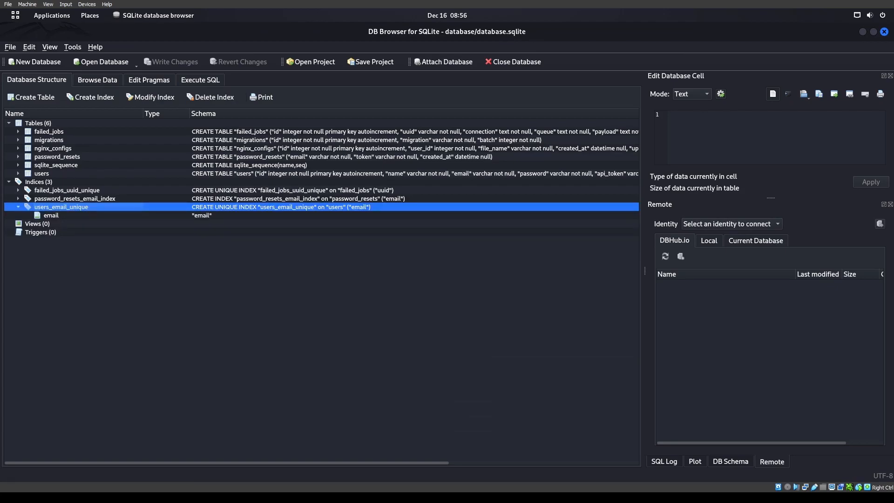
click(50, 215)
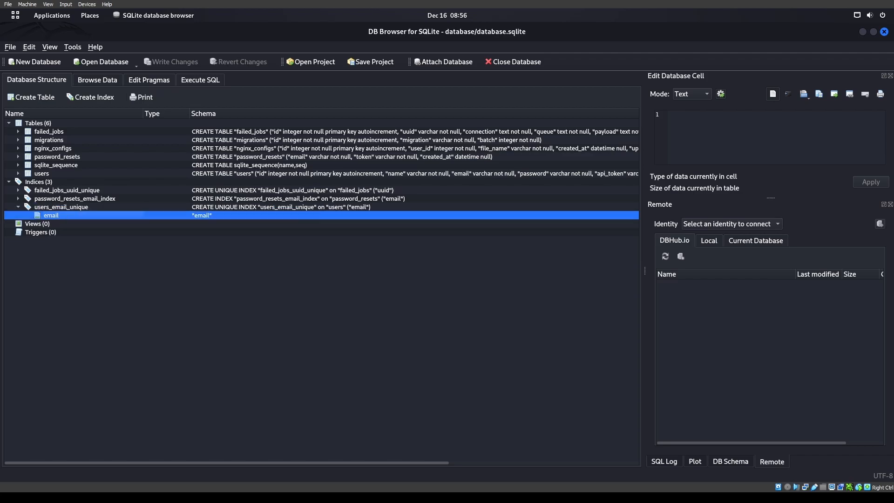
click(96, 81)
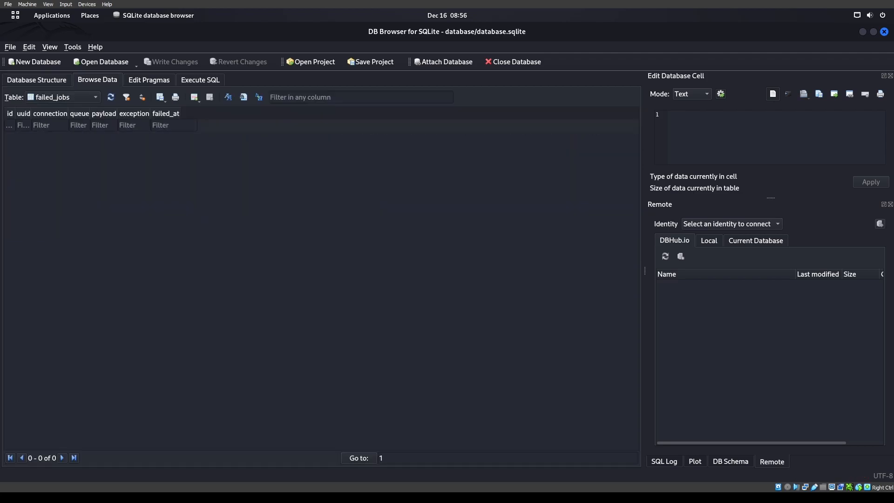
click(62, 97)
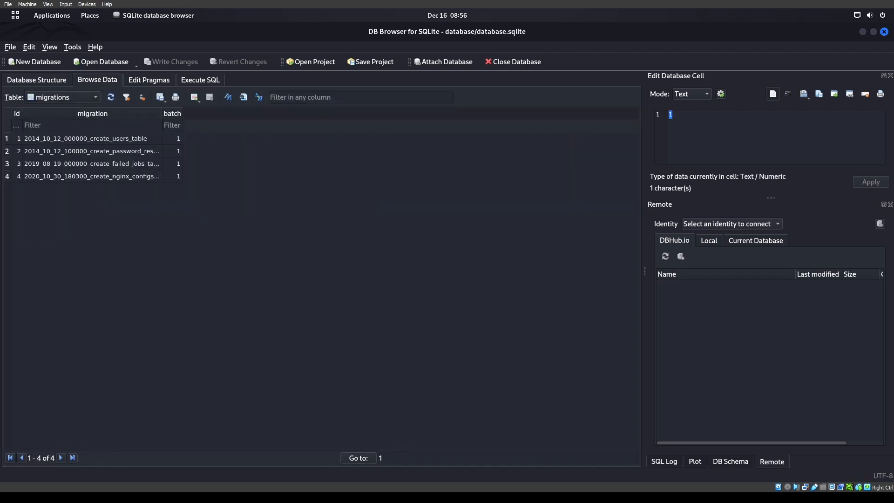
click(62, 97)
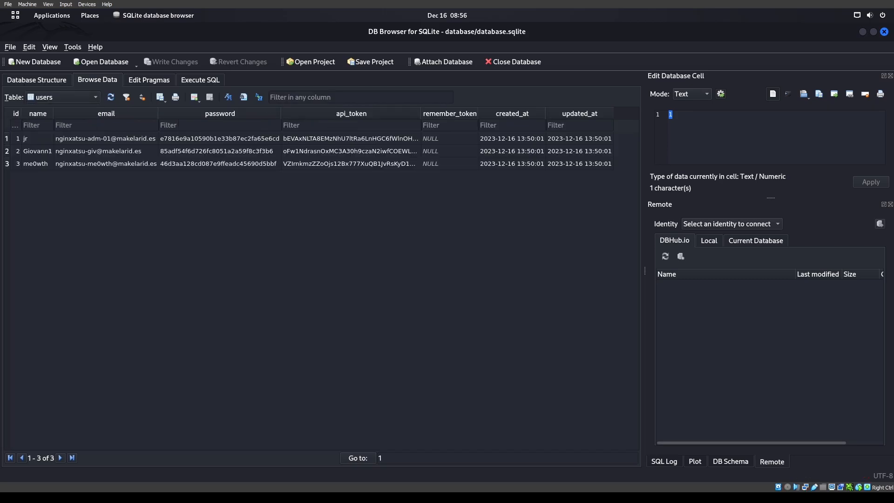
click(220, 138)
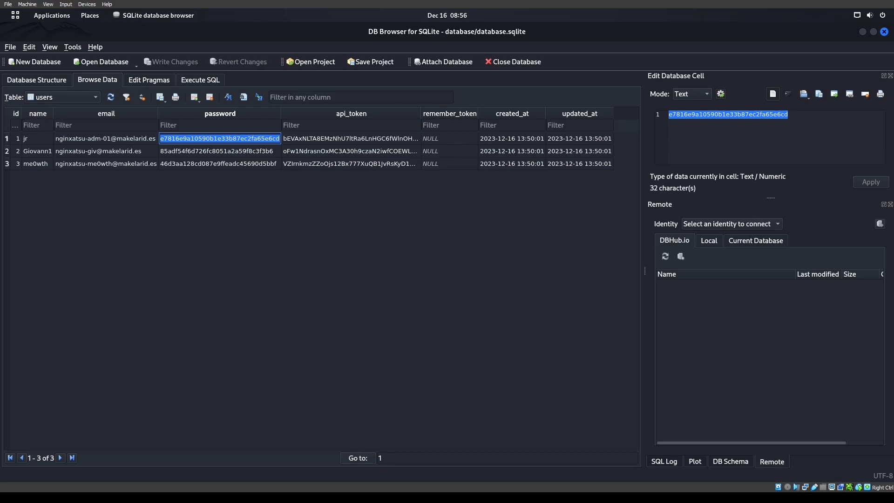
key(super)
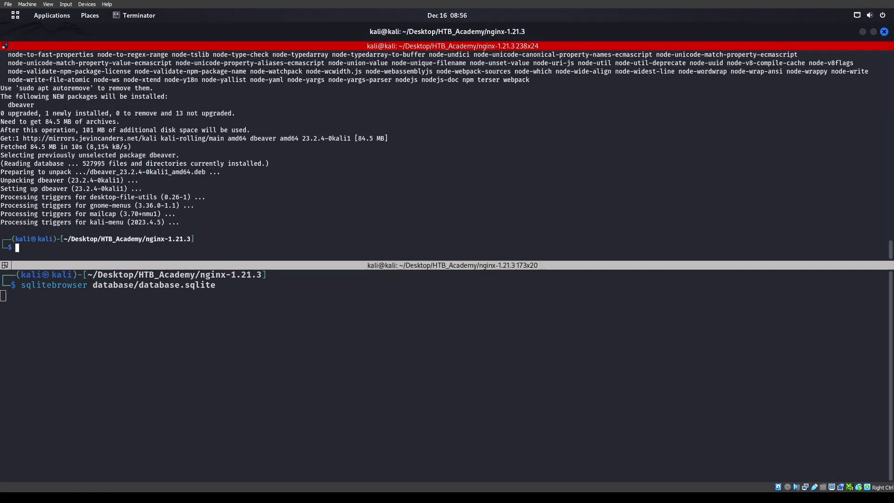
text(echo '{"username":"admin"}' |base64)
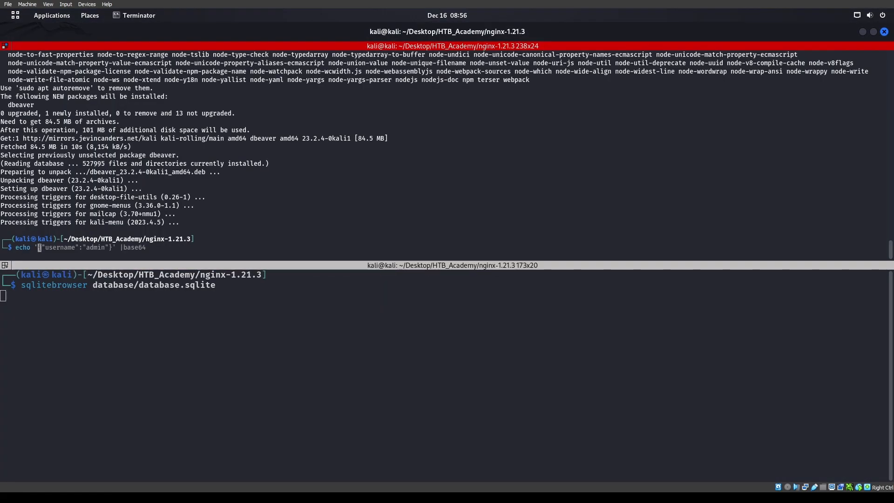
text('e7816e9a10590b1e33b87ec2fa65e6cd' > hash.tx)
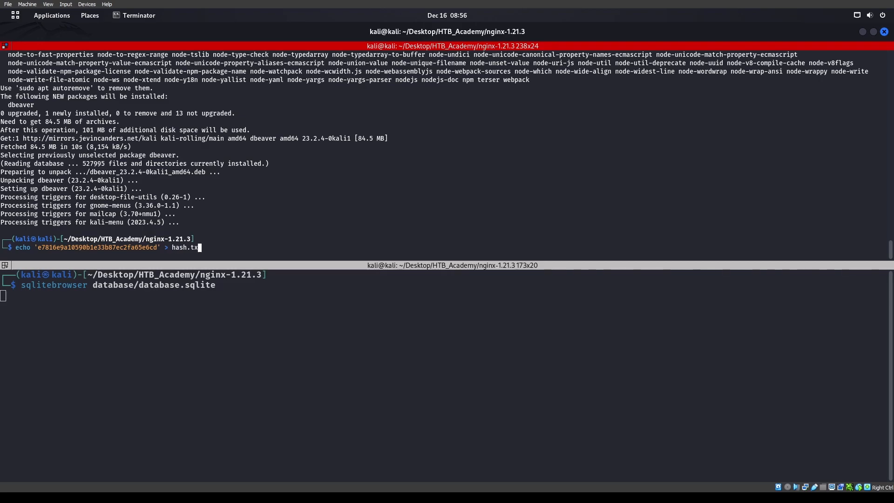
key(super)
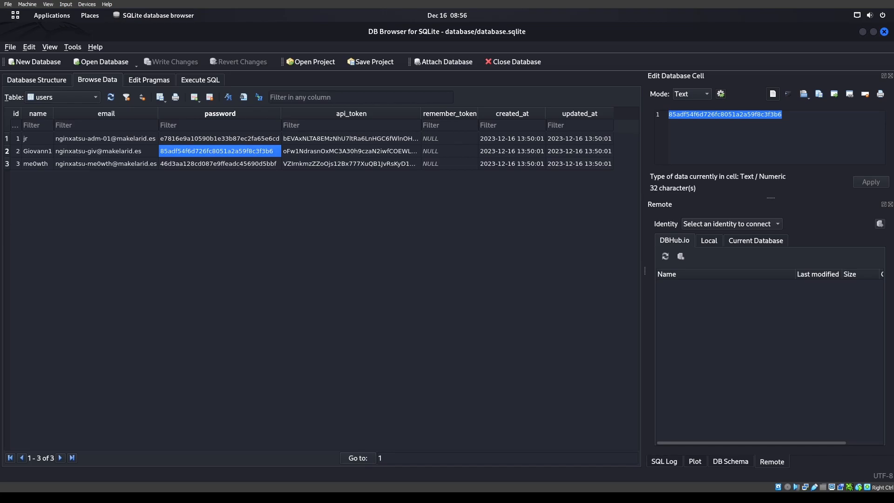
key(super)
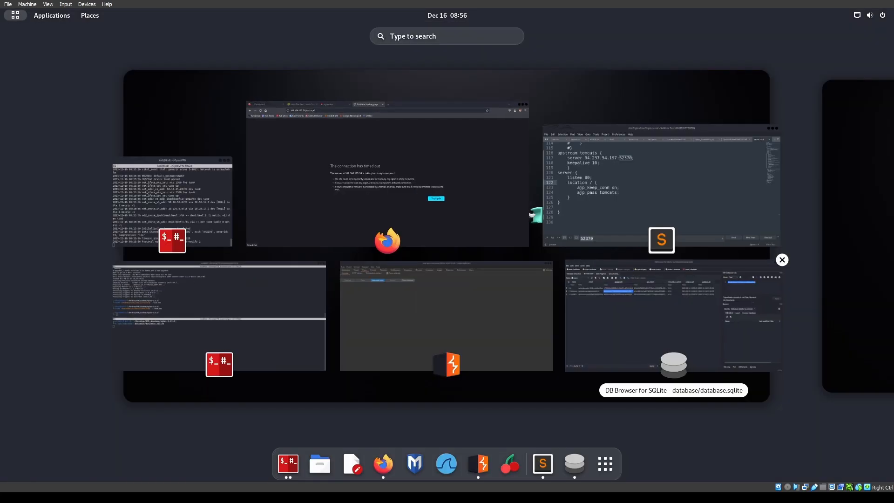
click(673, 317)
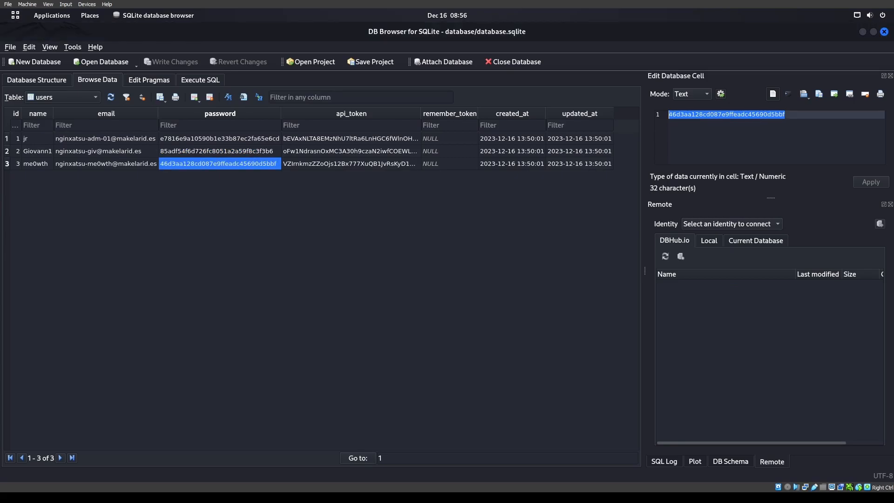
right_click(220, 164)
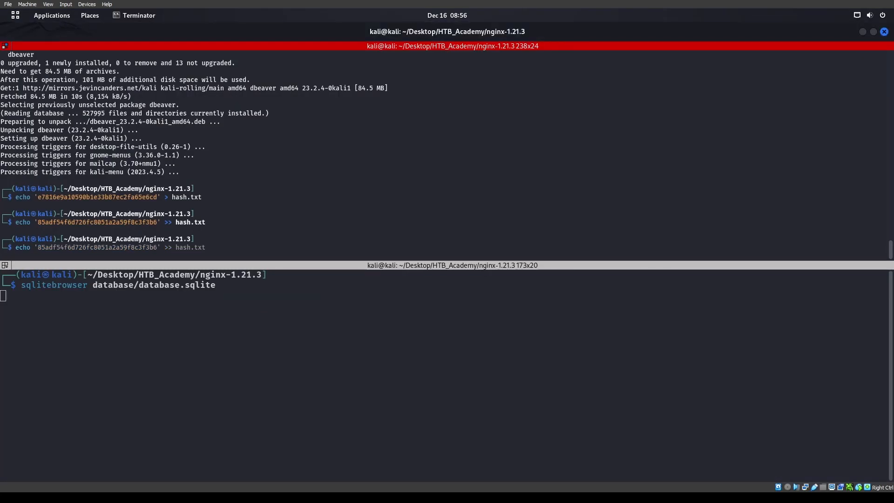
text(echo '46d3aa128cd087e9ffeadc45690d5bbf;)
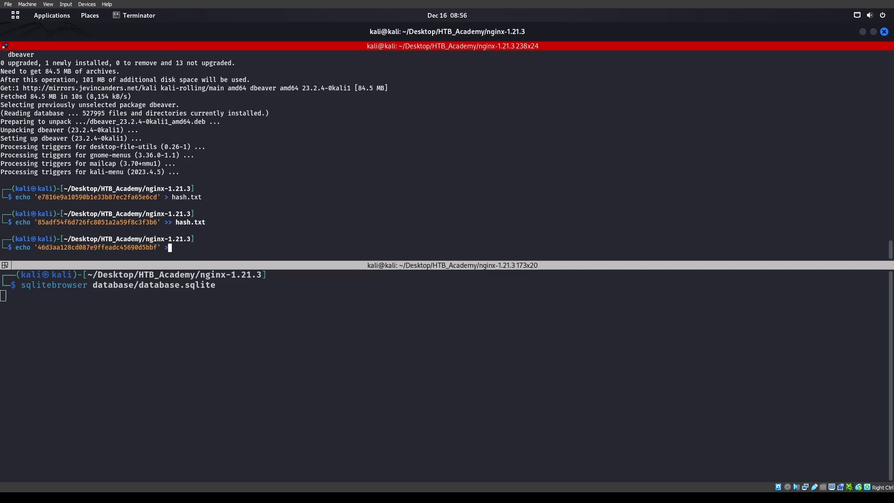
key(Return)
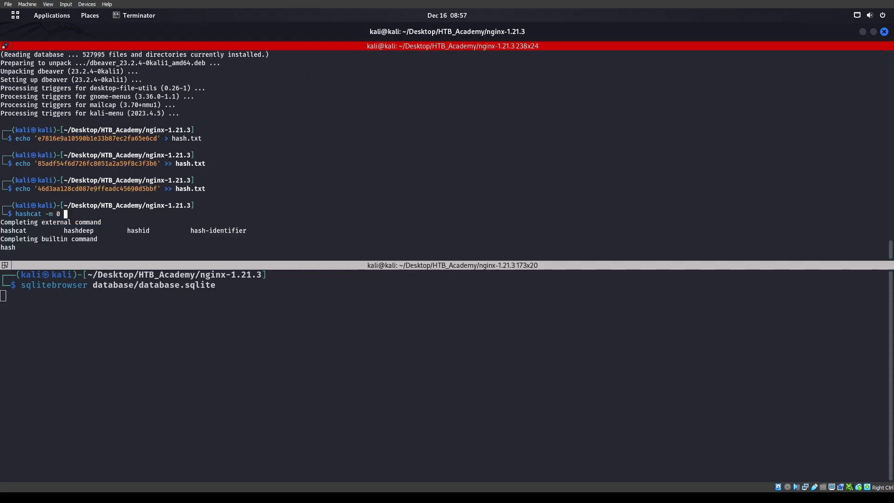
Step: Prepare hashcat -m 0 hash.txt against /usr/share/wordlists/rockyou.txt
text(hash.txt)
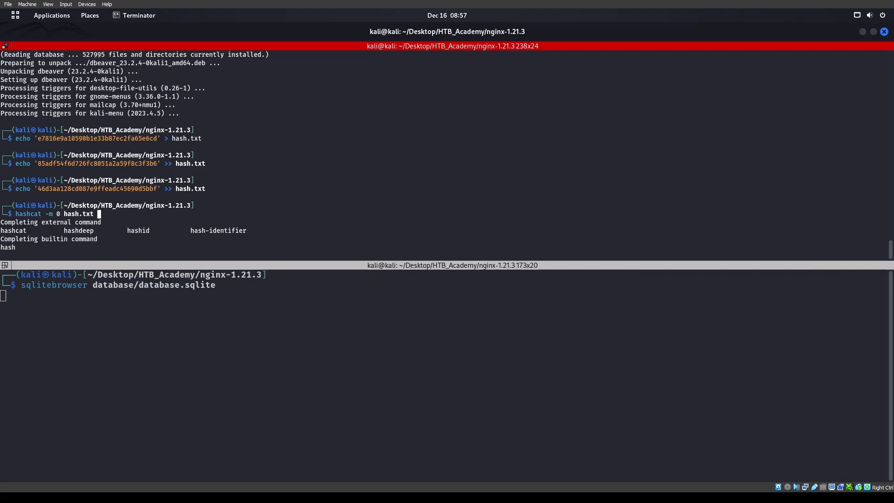
text(/usr/share/wordlists/rockyou.txt)
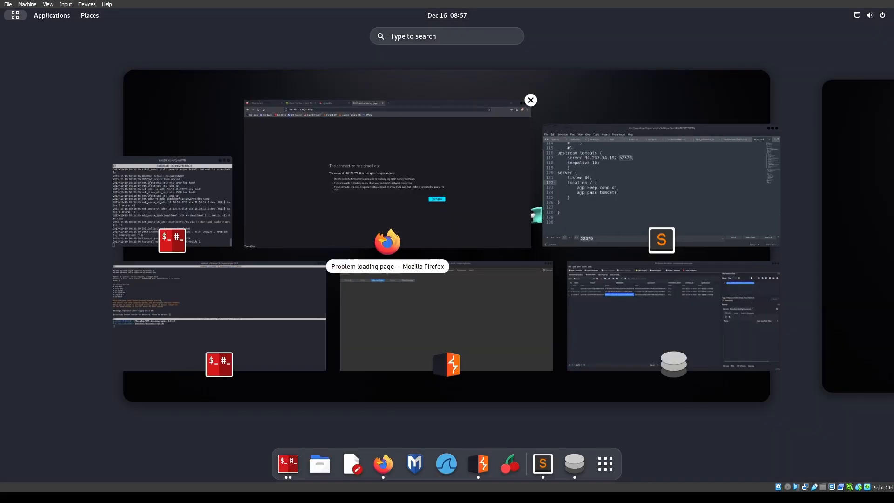
Step: Close the timed-out /storage 'Problem loading page' tab in Firefox
click(387, 171)
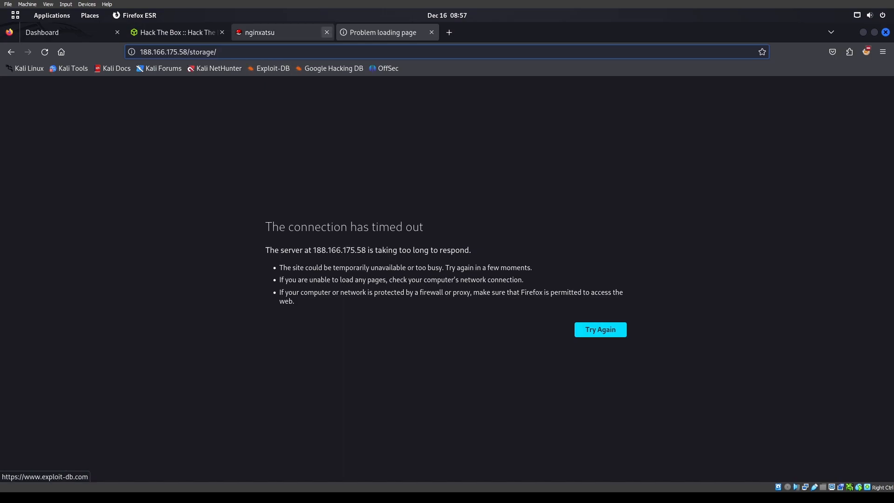
click(400, 52)
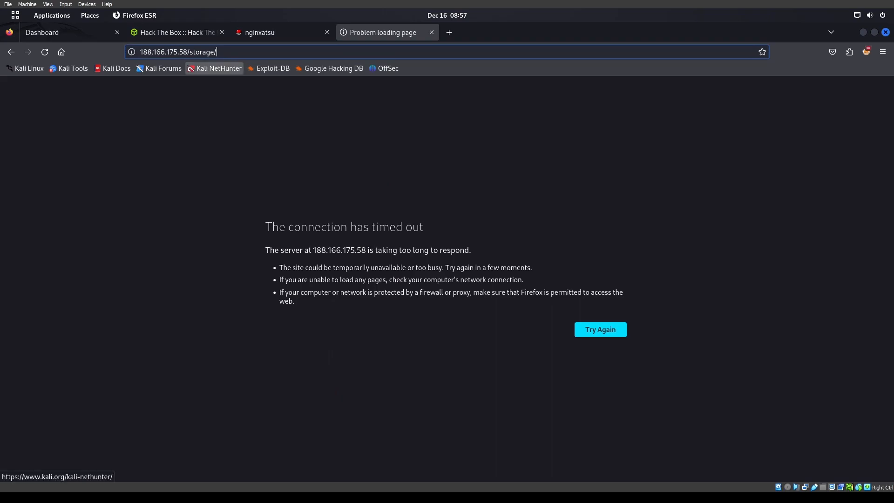
click(279, 32)
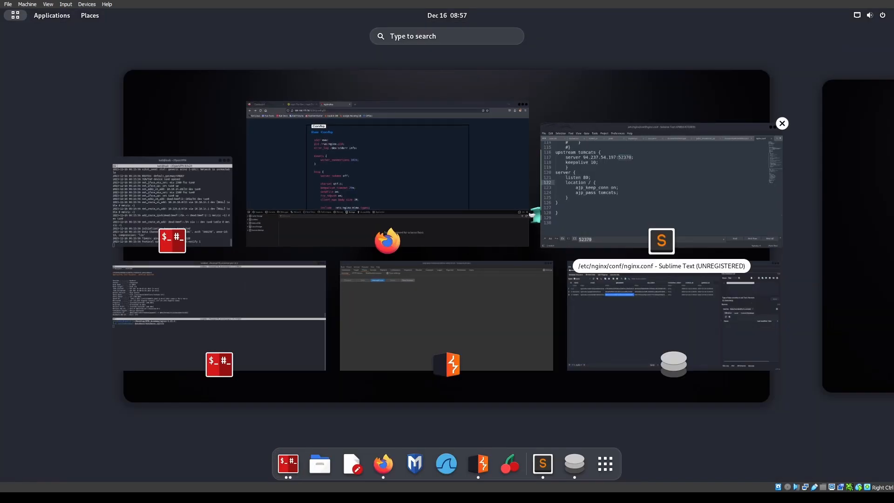
click(672, 314)
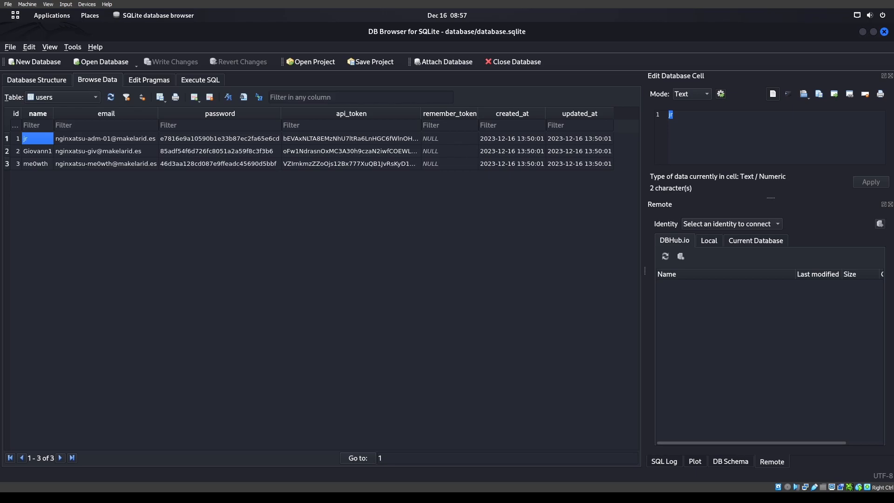
click(105, 138)
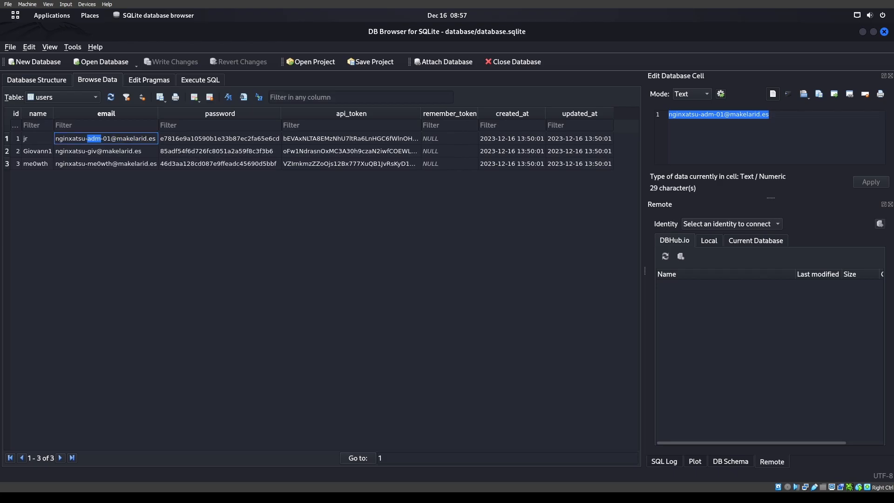
key(super)
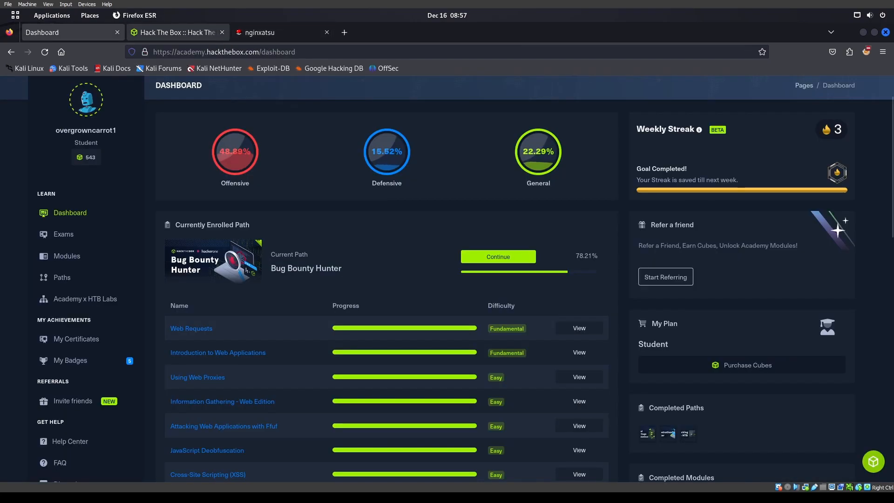
click(262, 33)
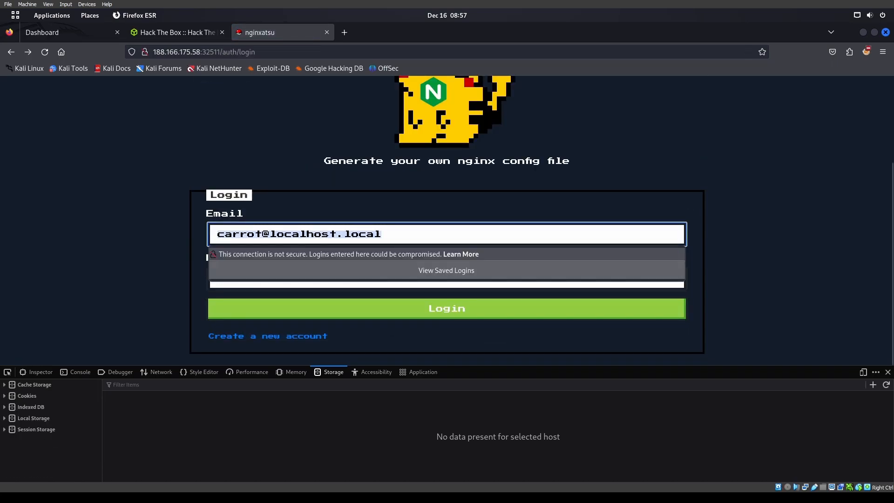
key(super)
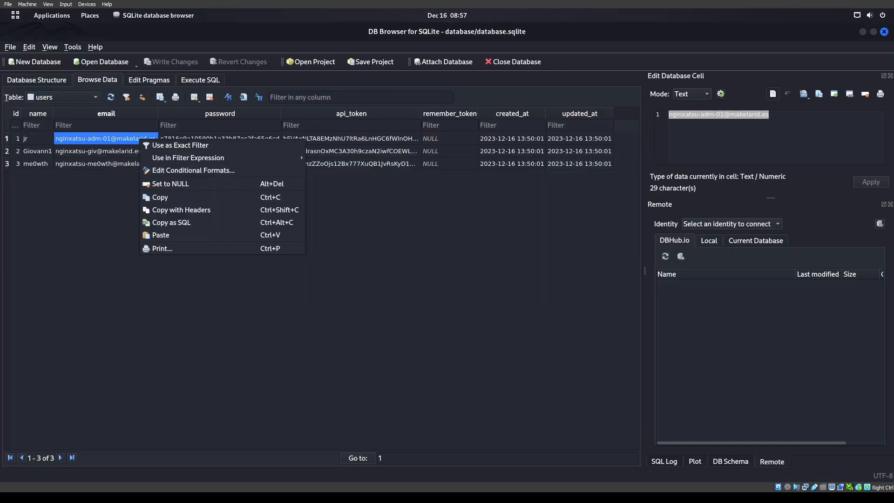
key(Super)
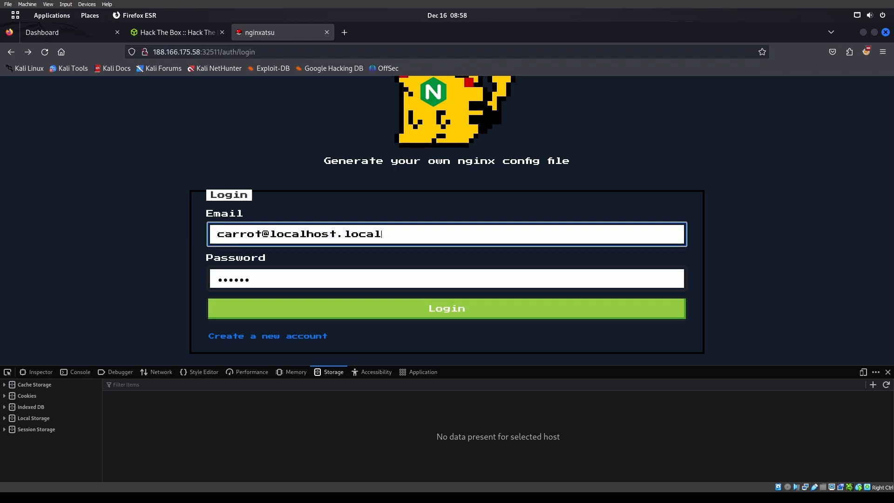
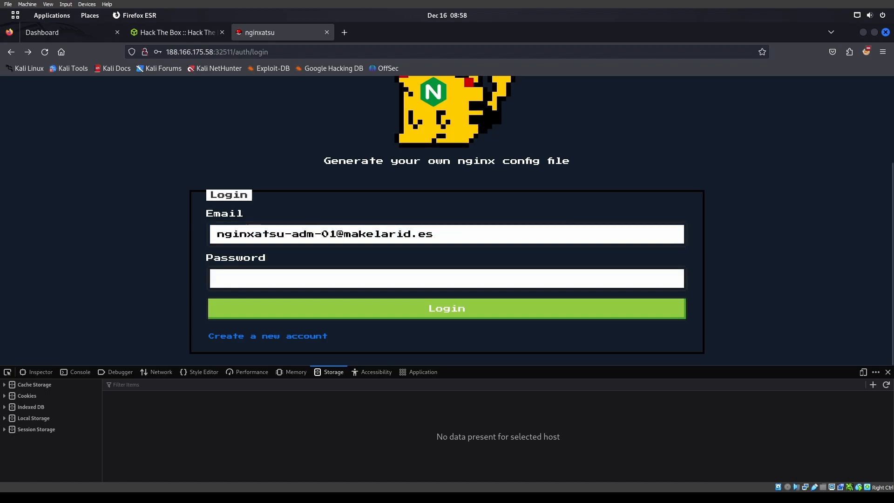
key(Super)
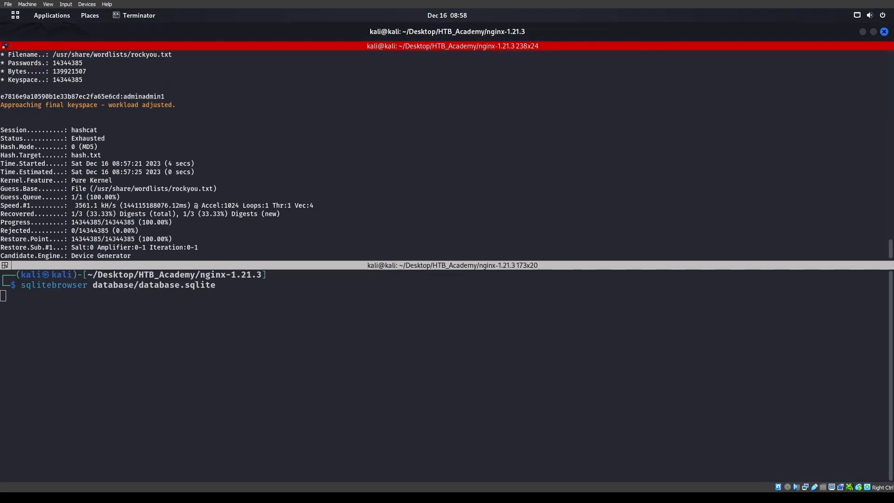
double_click(144, 96)
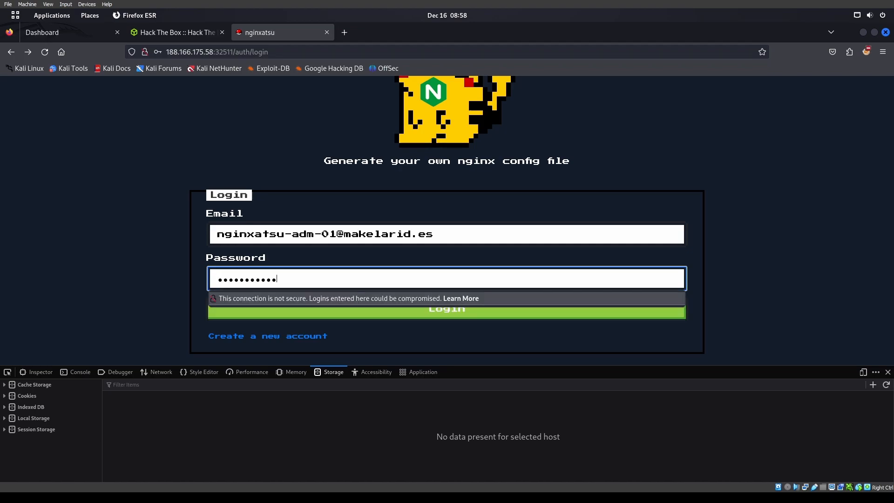
click(446, 309)
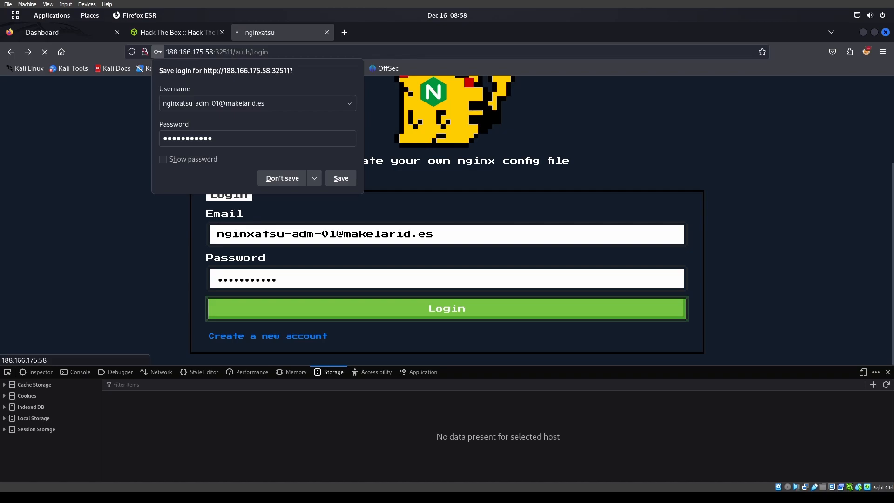
click(446, 308)
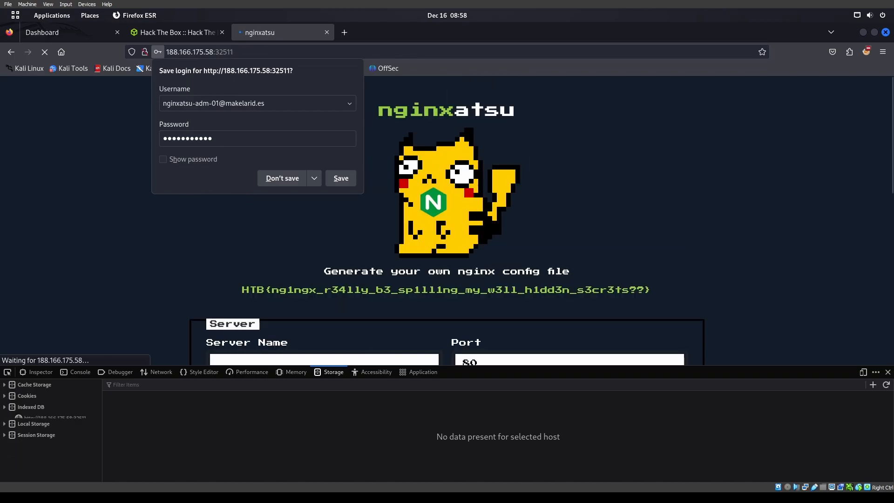
click(281, 178)
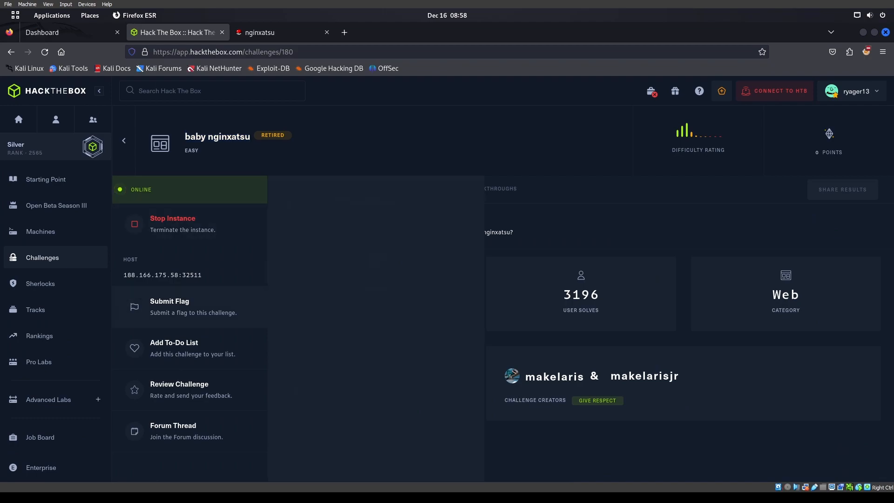
Step: Paste the nginxatsu flag into baby nginxatsu's Submit Flag form, rate difficulty 1 and submit
click(170, 301)
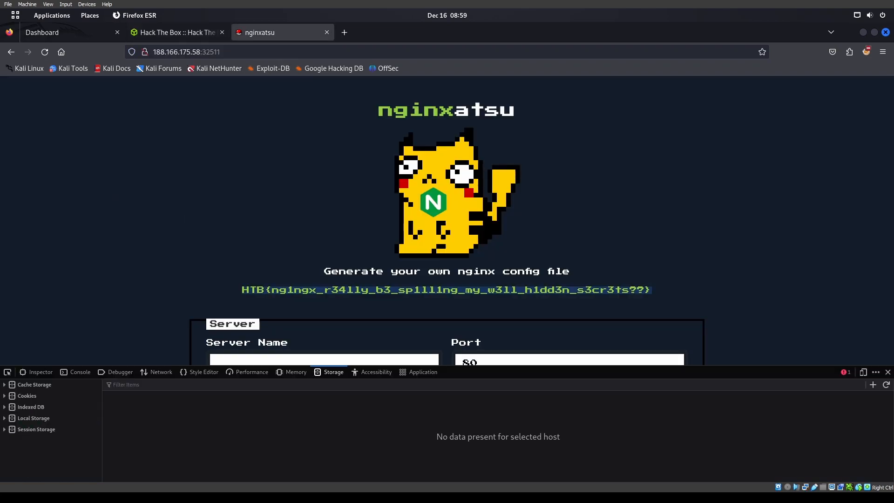
click(175, 32)
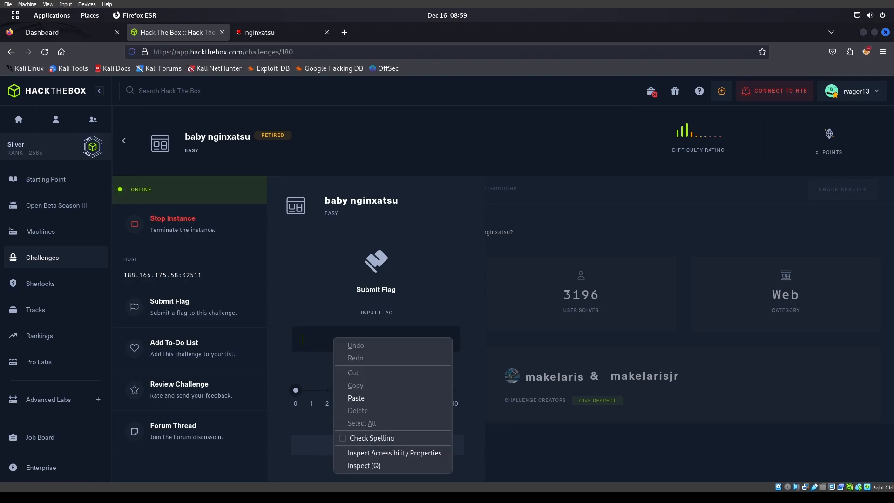
click(356, 398)
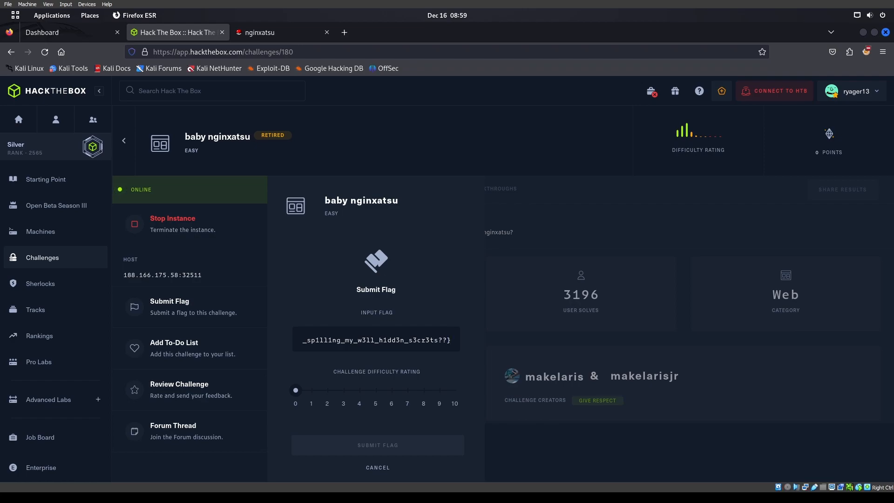
click(376, 340)
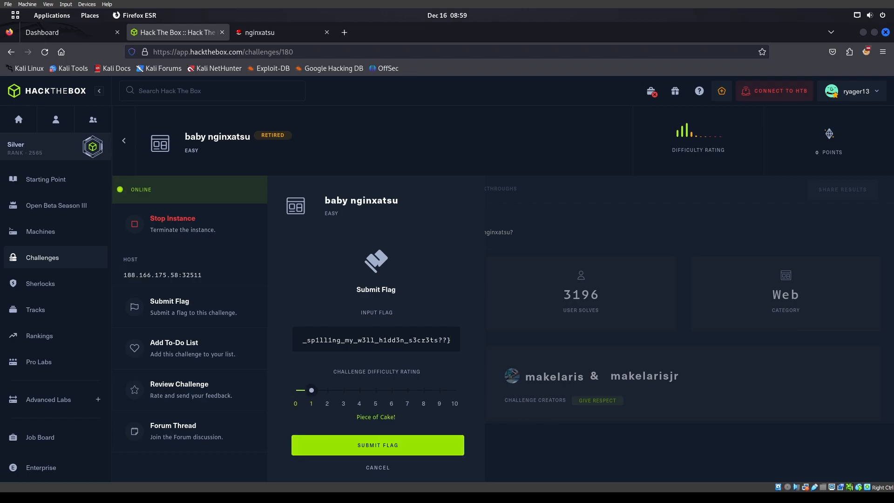
click(376, 446)
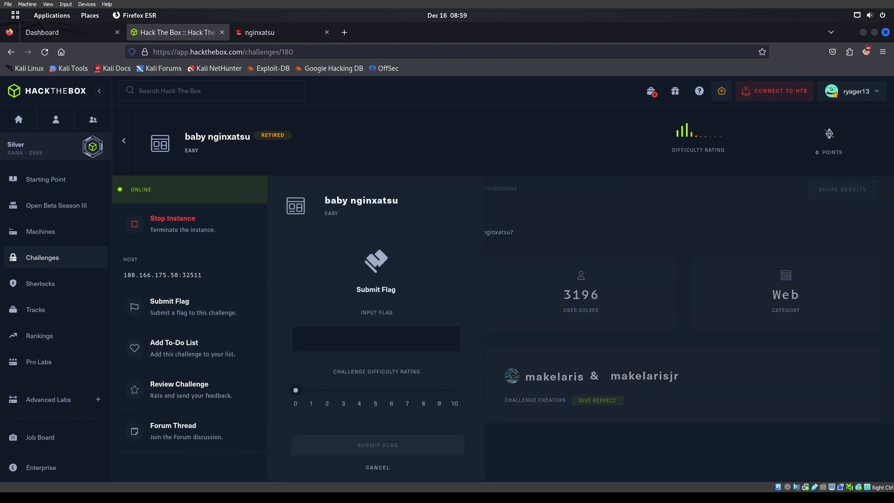
Step: Re-paste and submit the flag so baby nginxatsu is accepted as Pwned, then acknowledge the congratulations
click(377, 445)
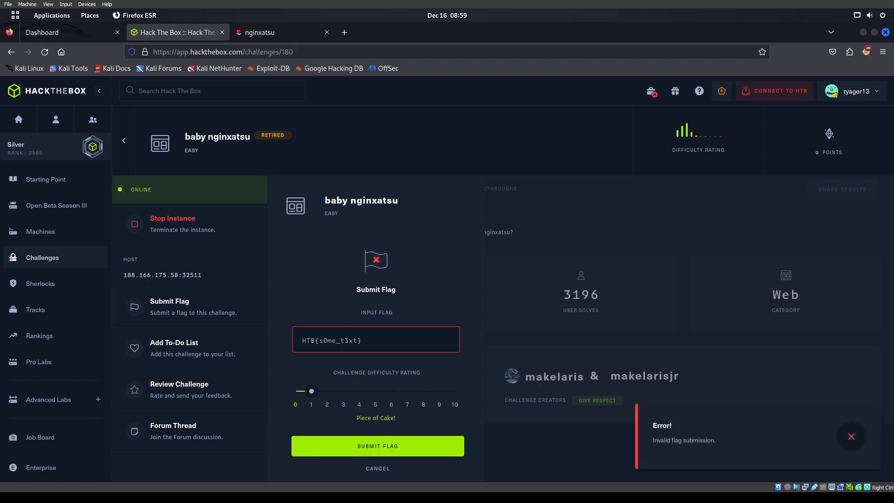
right_click(375, 340)
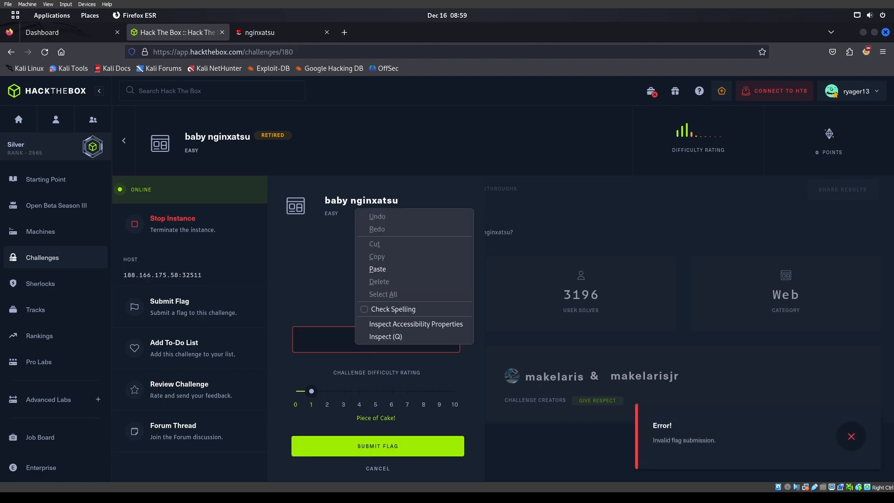
click(377, 269)
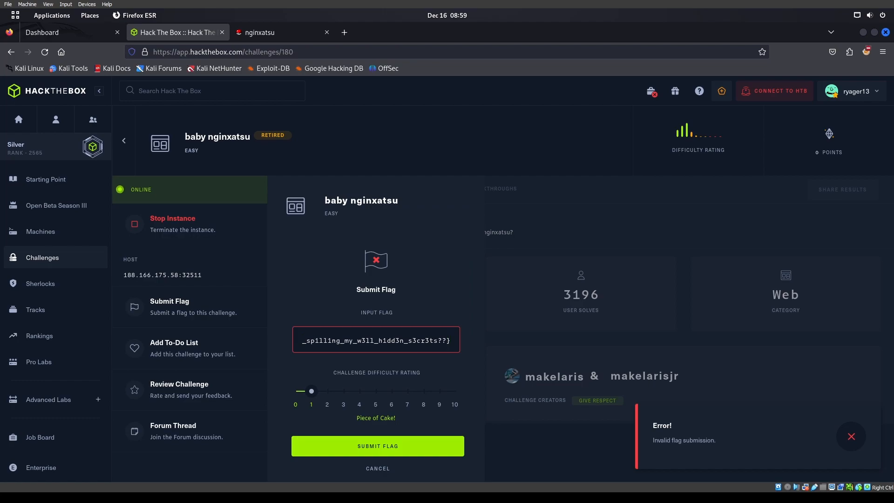
click(376, 446)
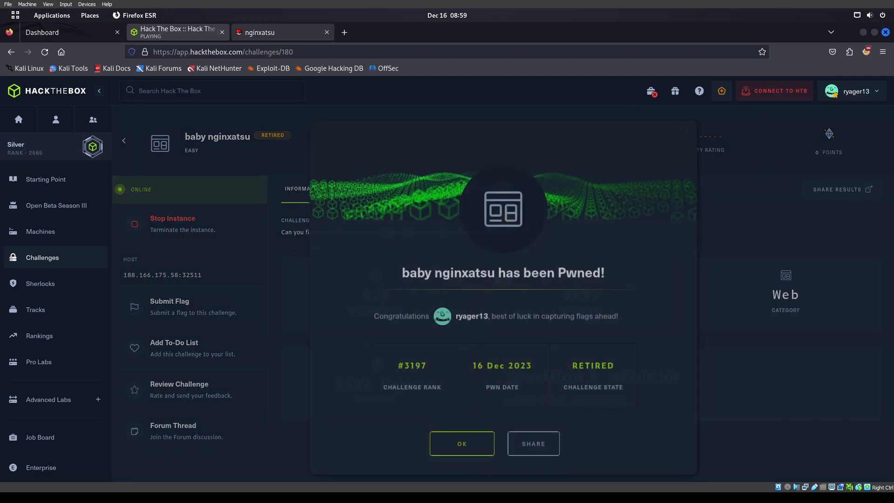
click(461, 443)
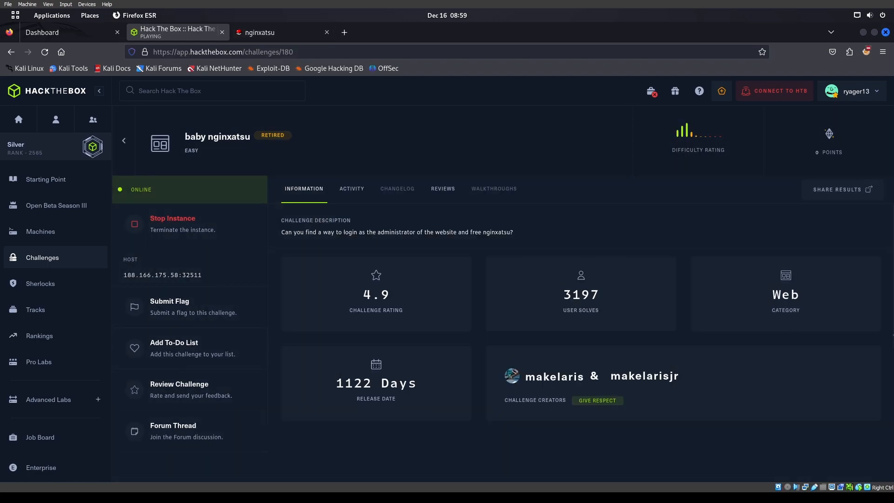